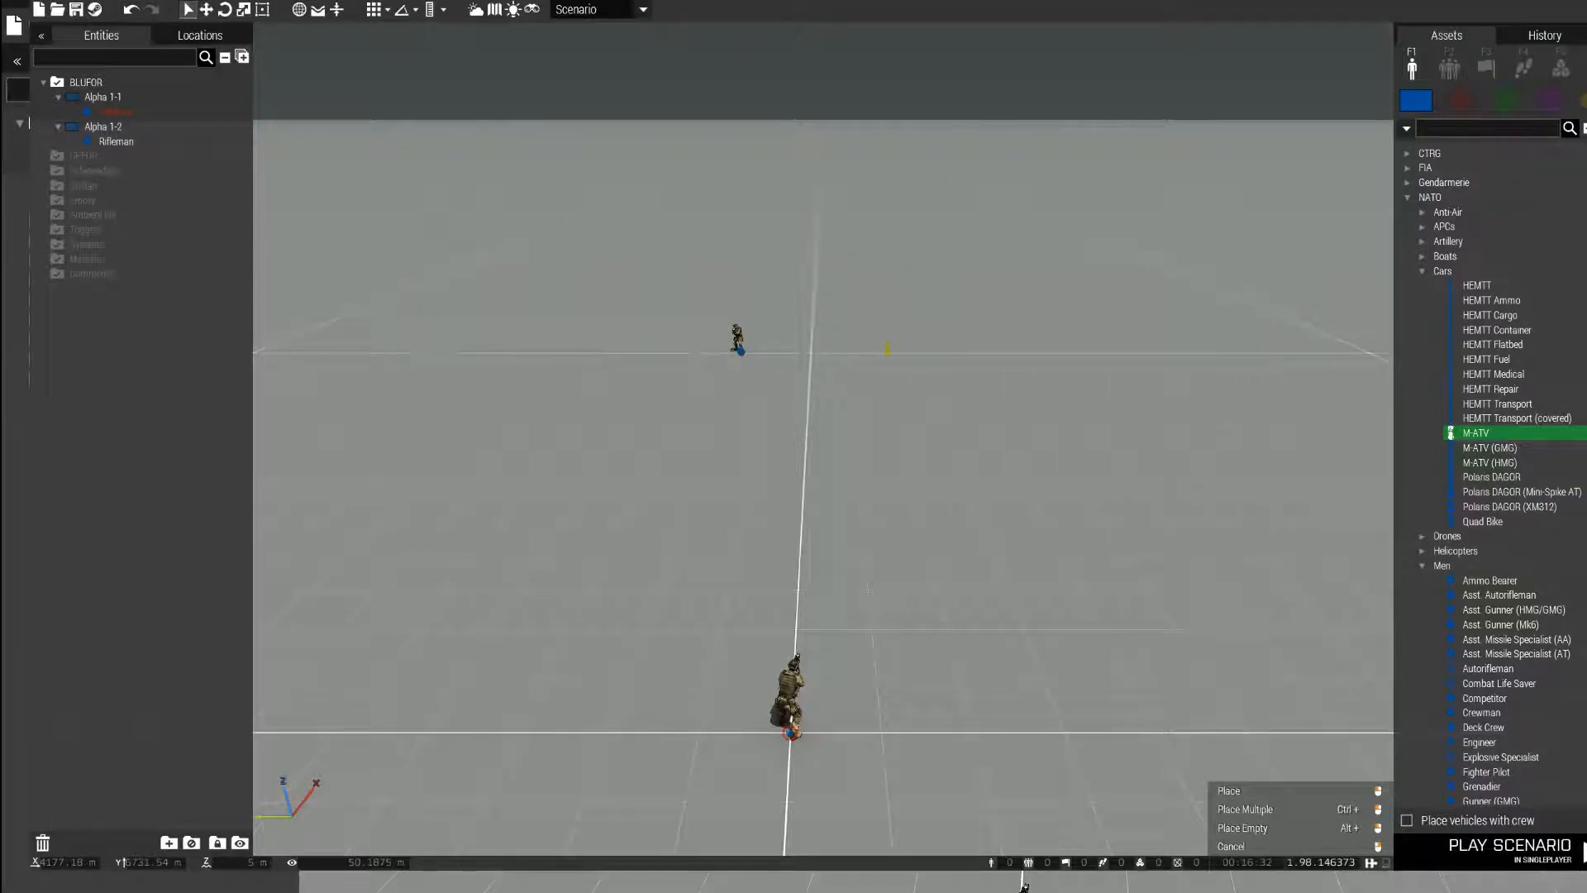
# Place an empty M-ATV in the scene ahead of the soldier.
pyautogui.click(1229, 790)
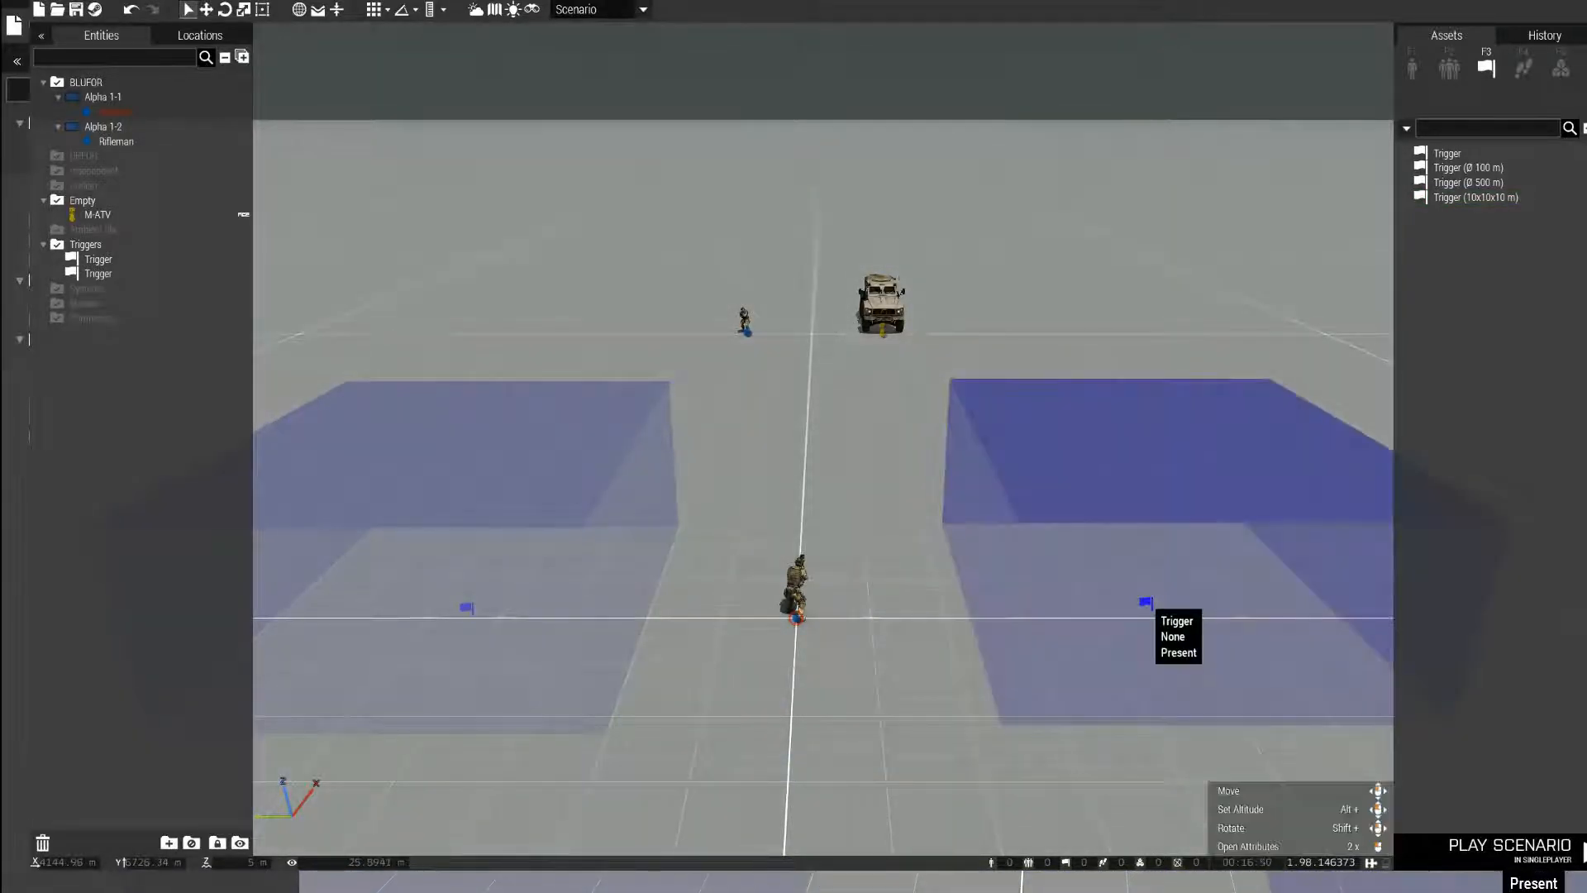
# Make the first trigger activate on Any Player and be repeatable.
pyautogui.doubleClick(1147, 602)
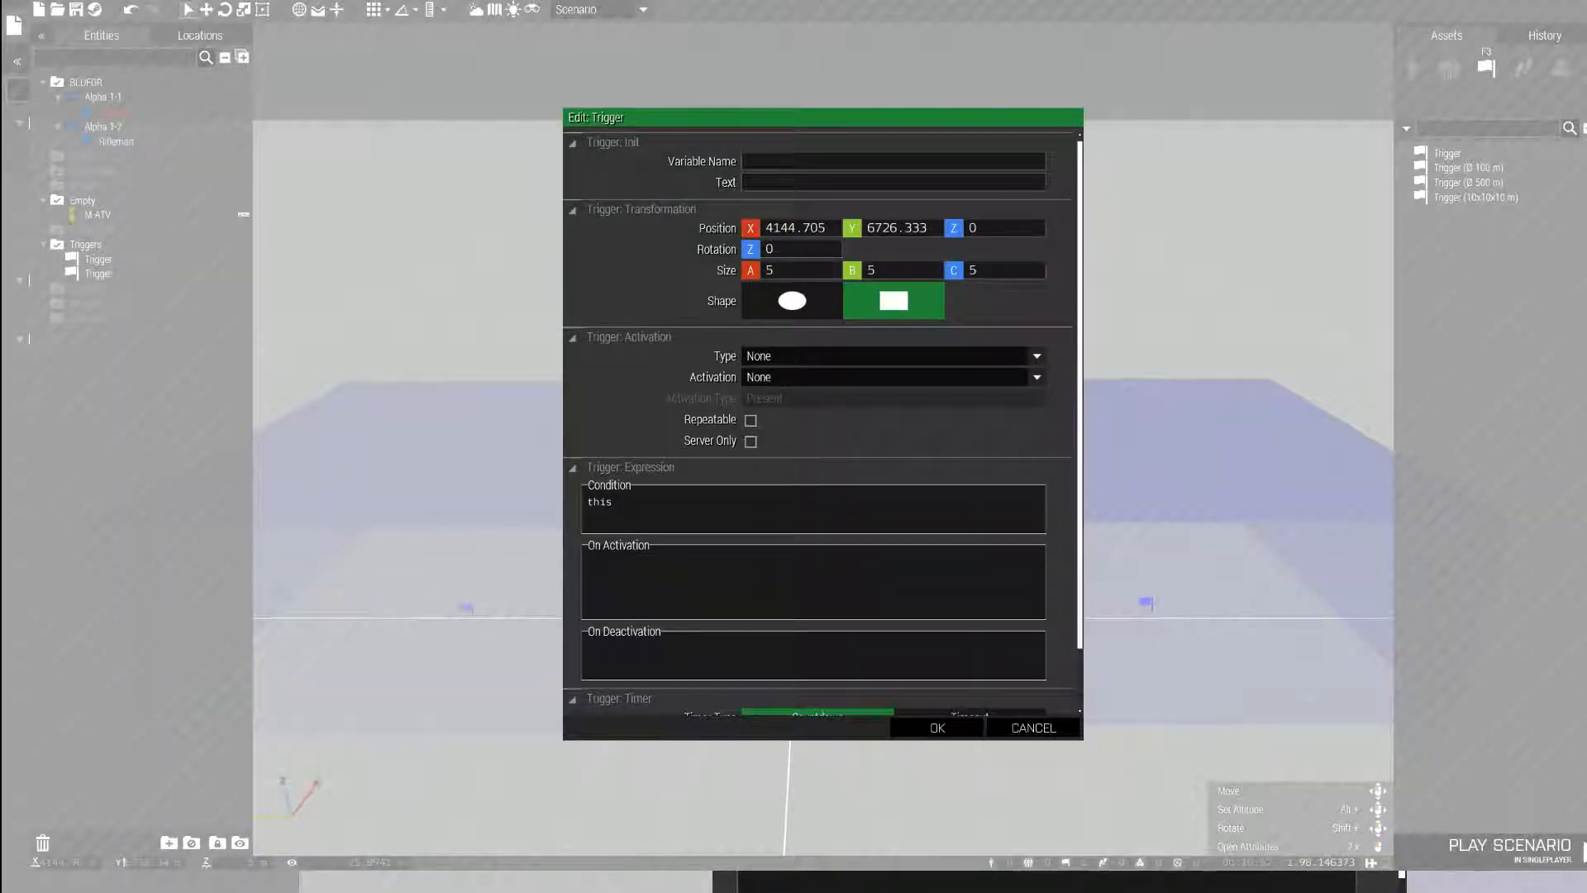
pyautogui.click(1035, 377)
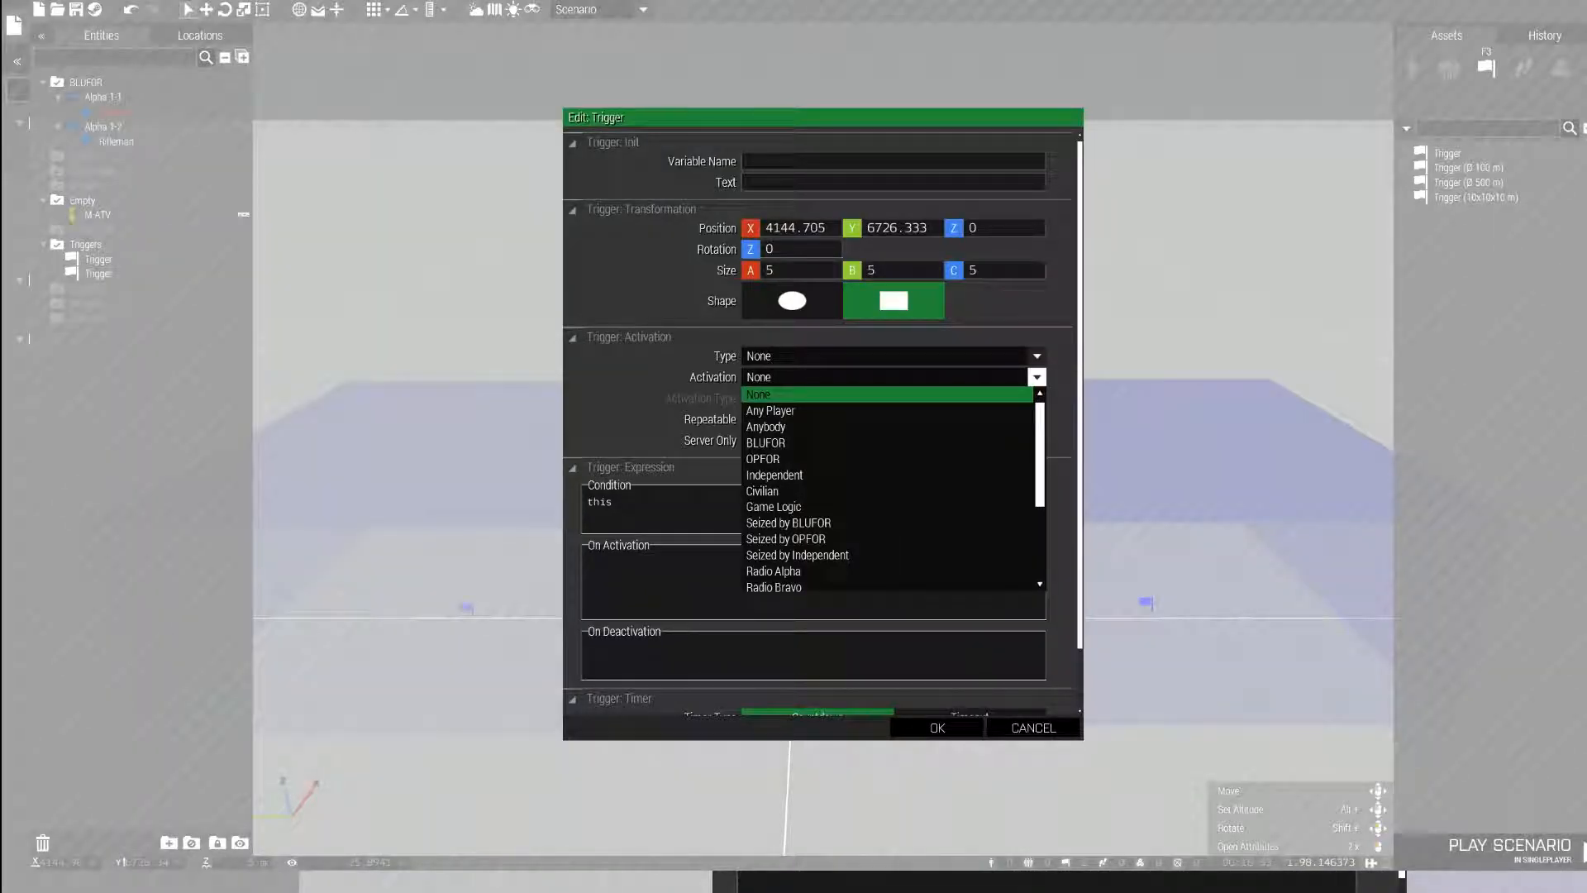
pyautogui.click(771, 411)
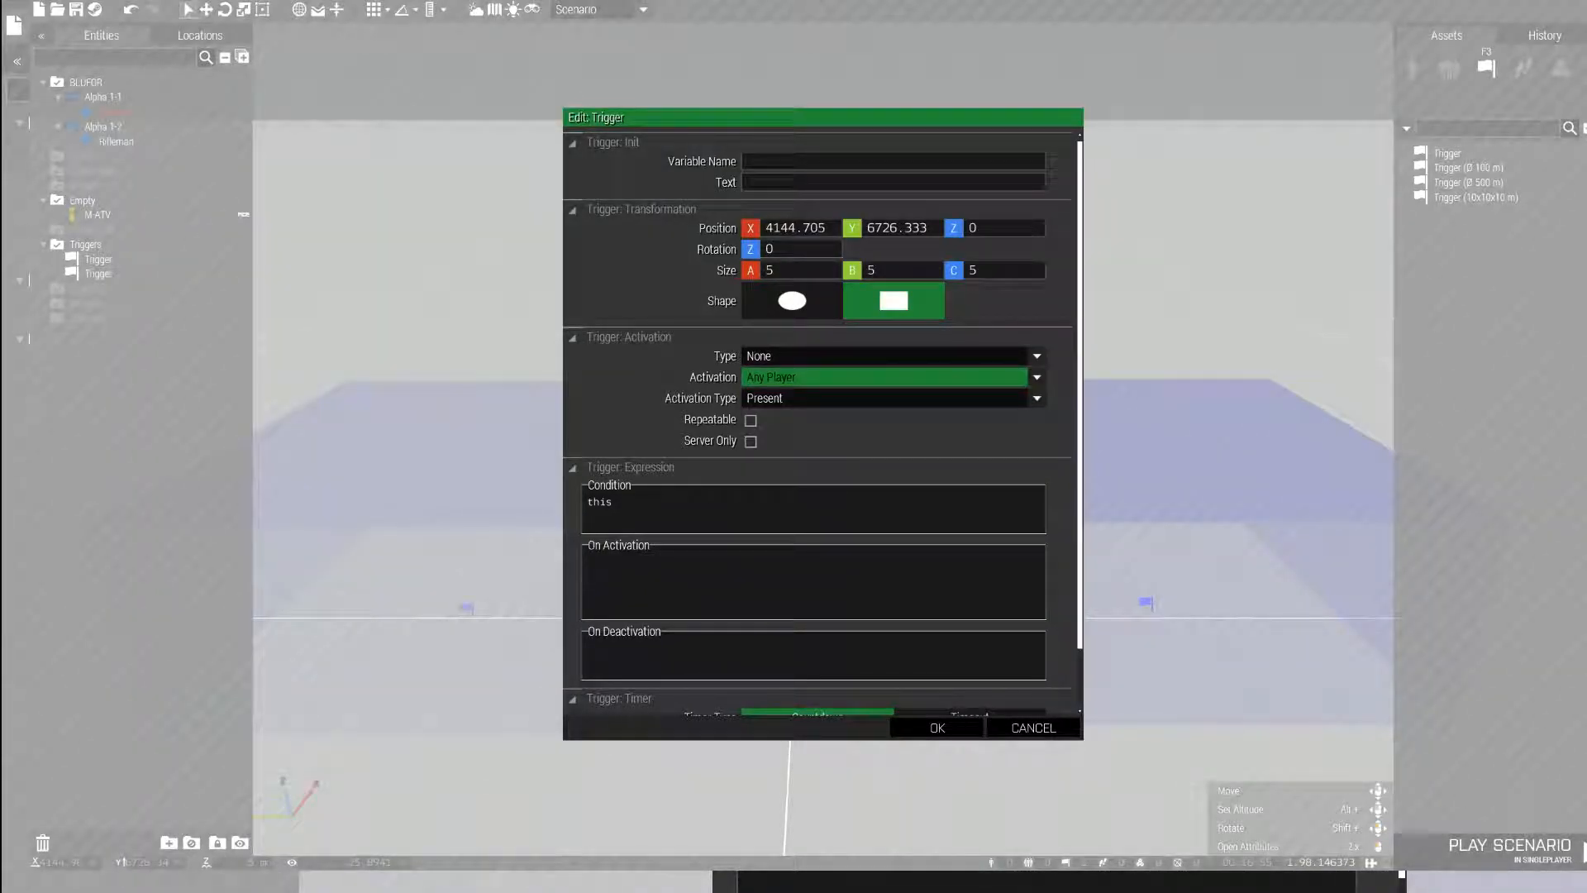
pyautogui.click(751, 418)
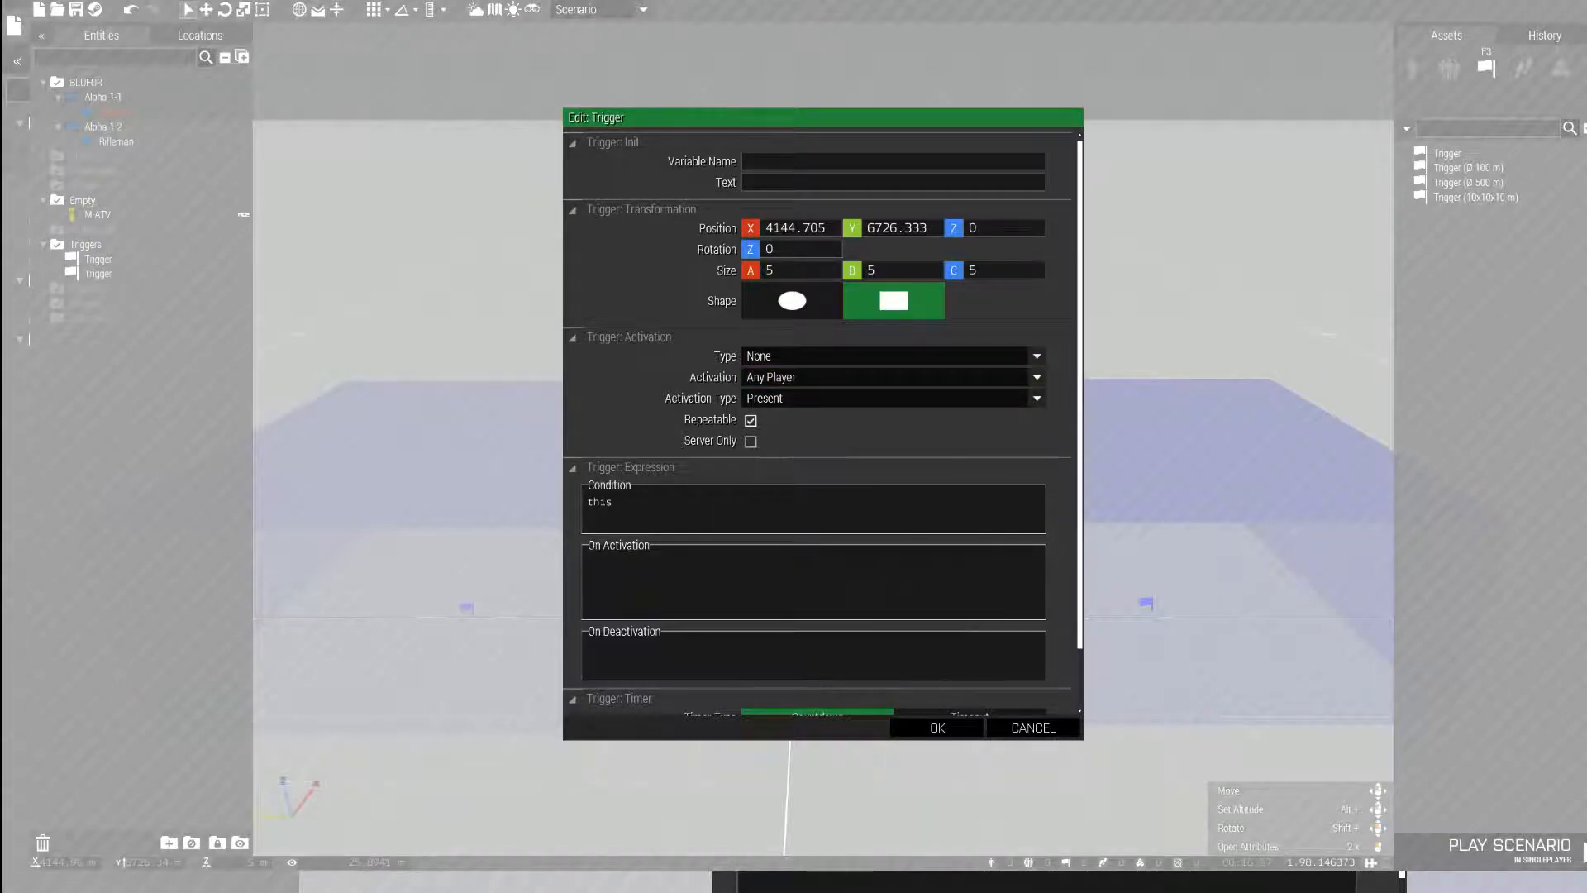
pyautogui.click(936, 727)
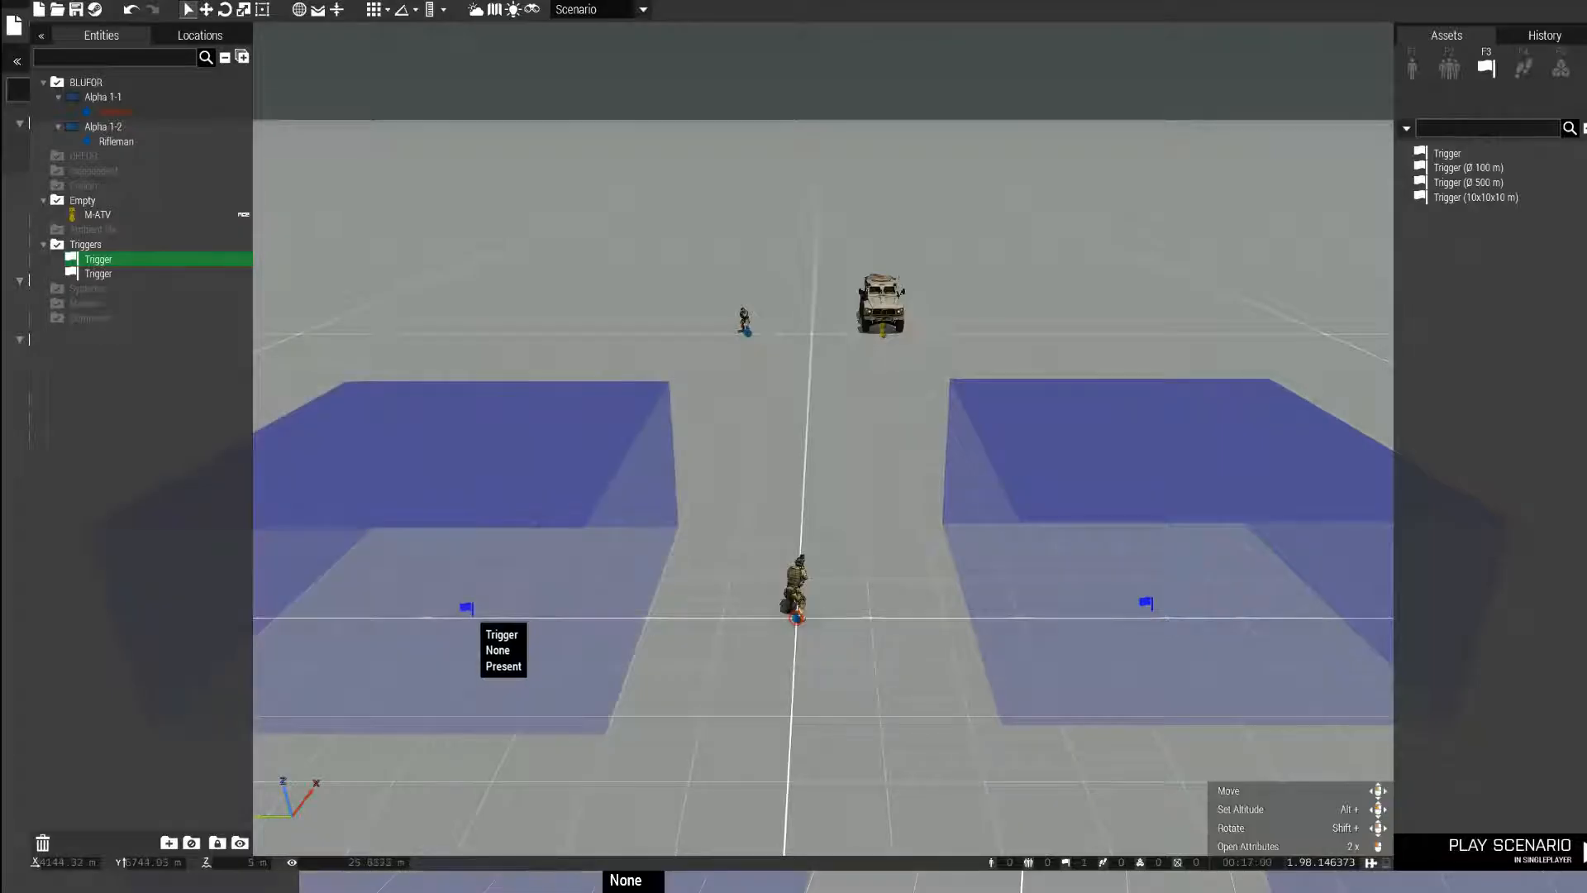
# Make the second trigger activate on Any Player and be repeatable.
pyautogui.click(1035, 377)
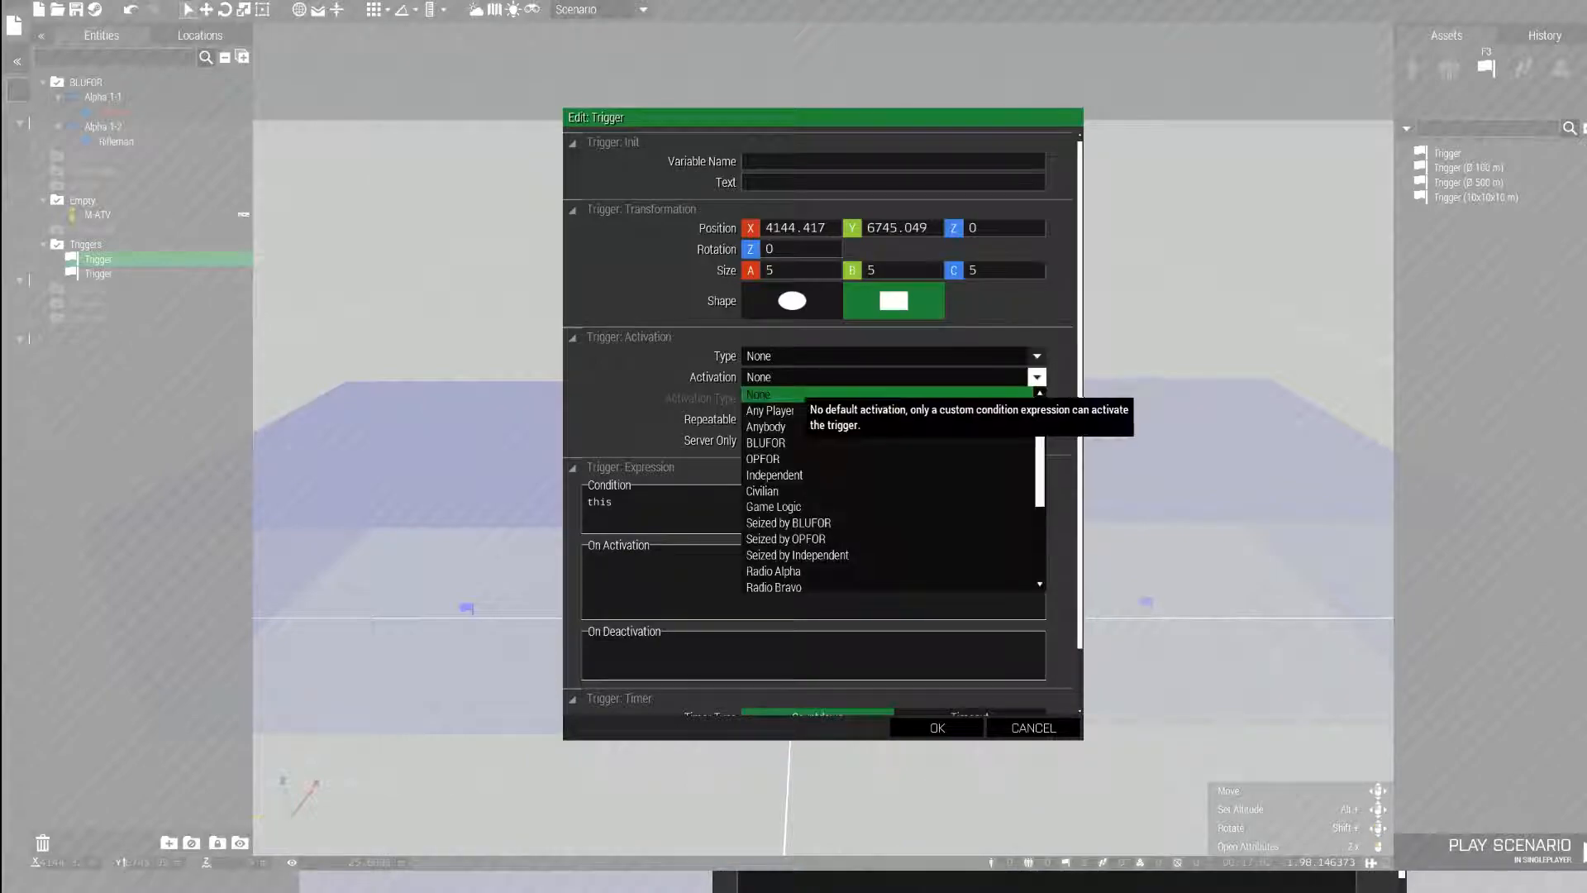
pyautogui.click(770, 411)
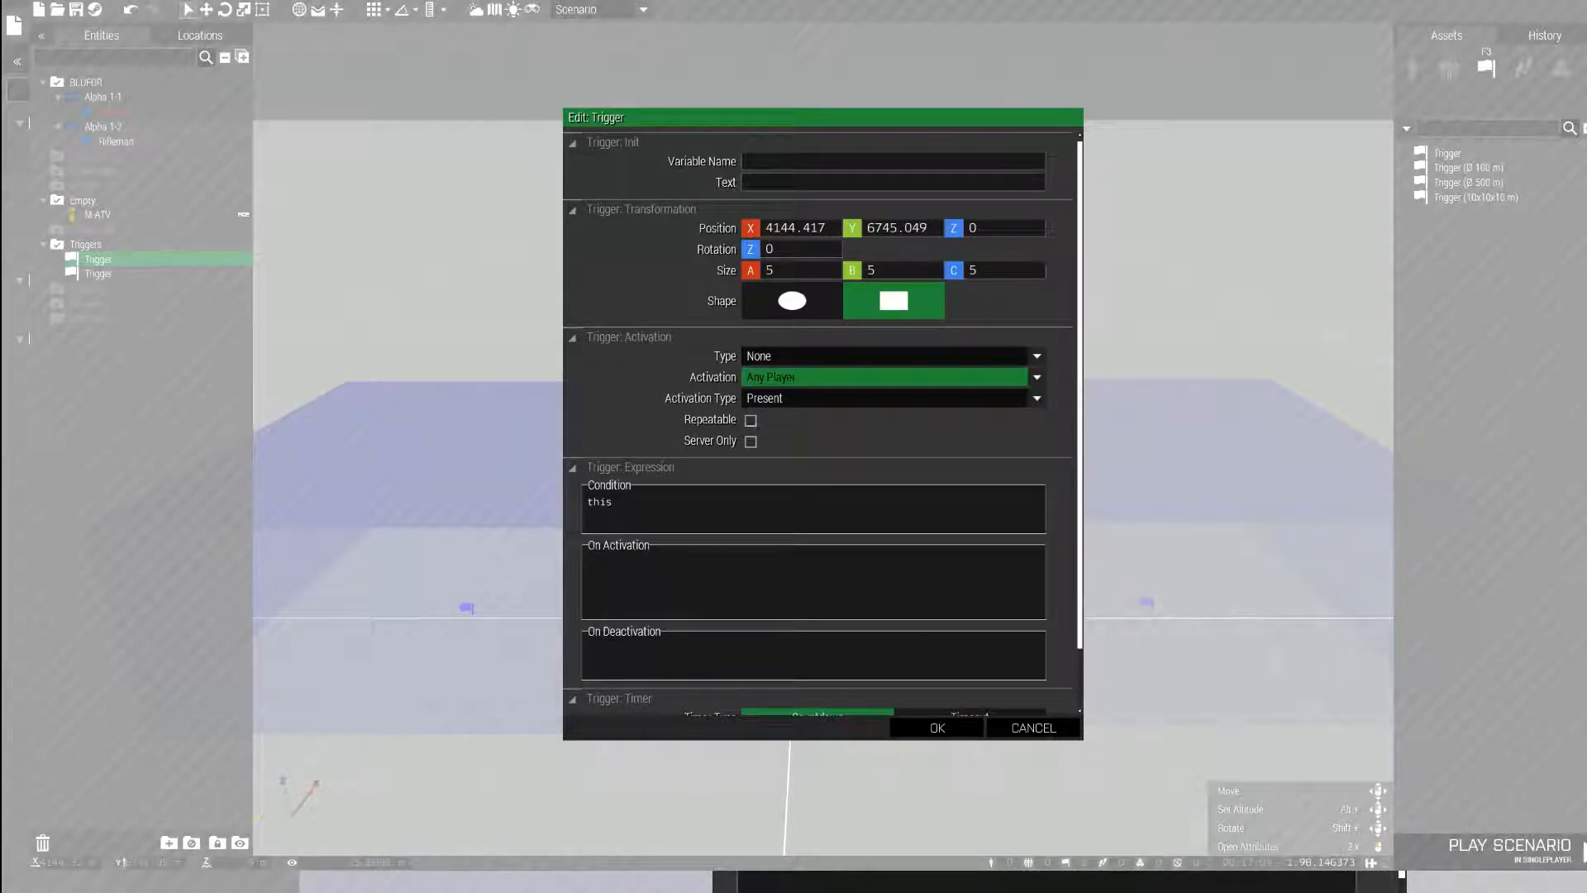
pyautogui.click(936, 727)
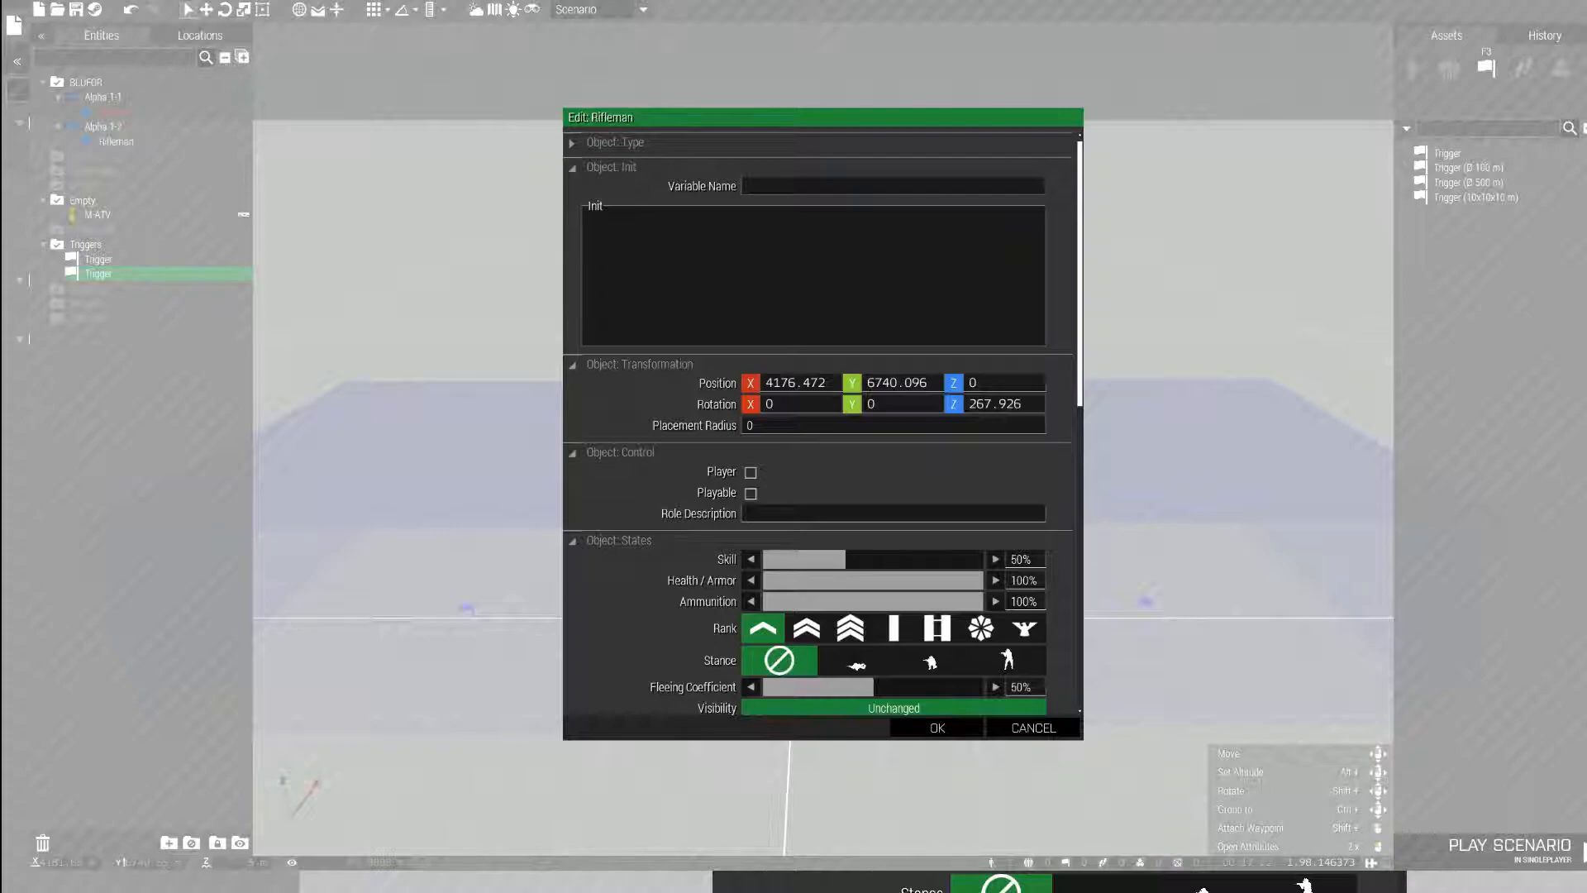
# Name the soldier's Variable Name 'Rifleman' and move on to the M-ATV's attributes.
pyautogui.write('rIf')
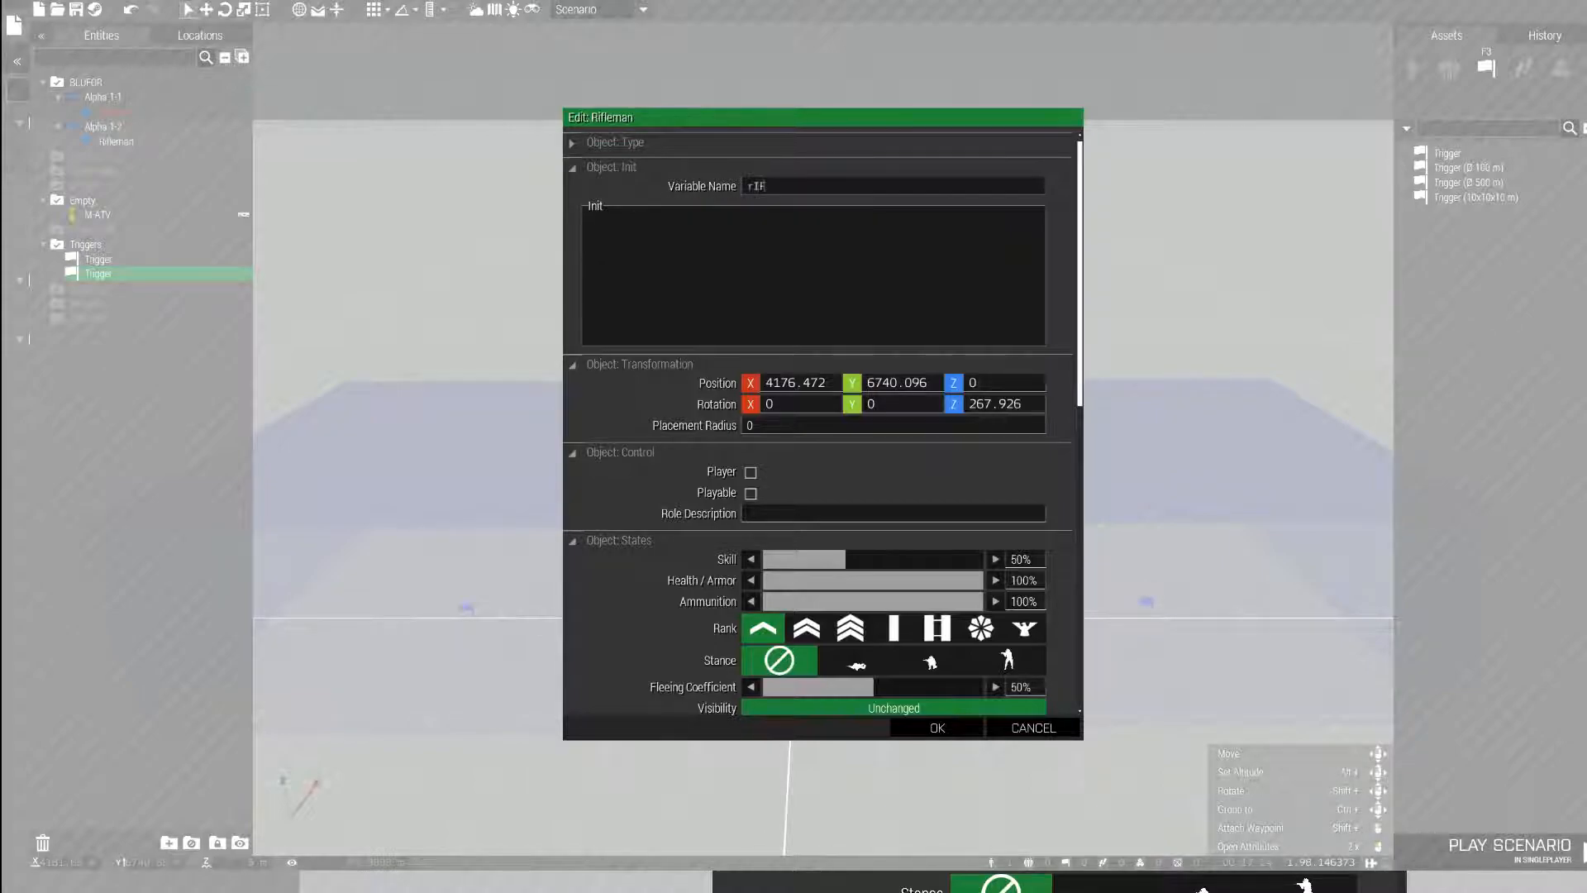
pyautogui.write('Rifle')
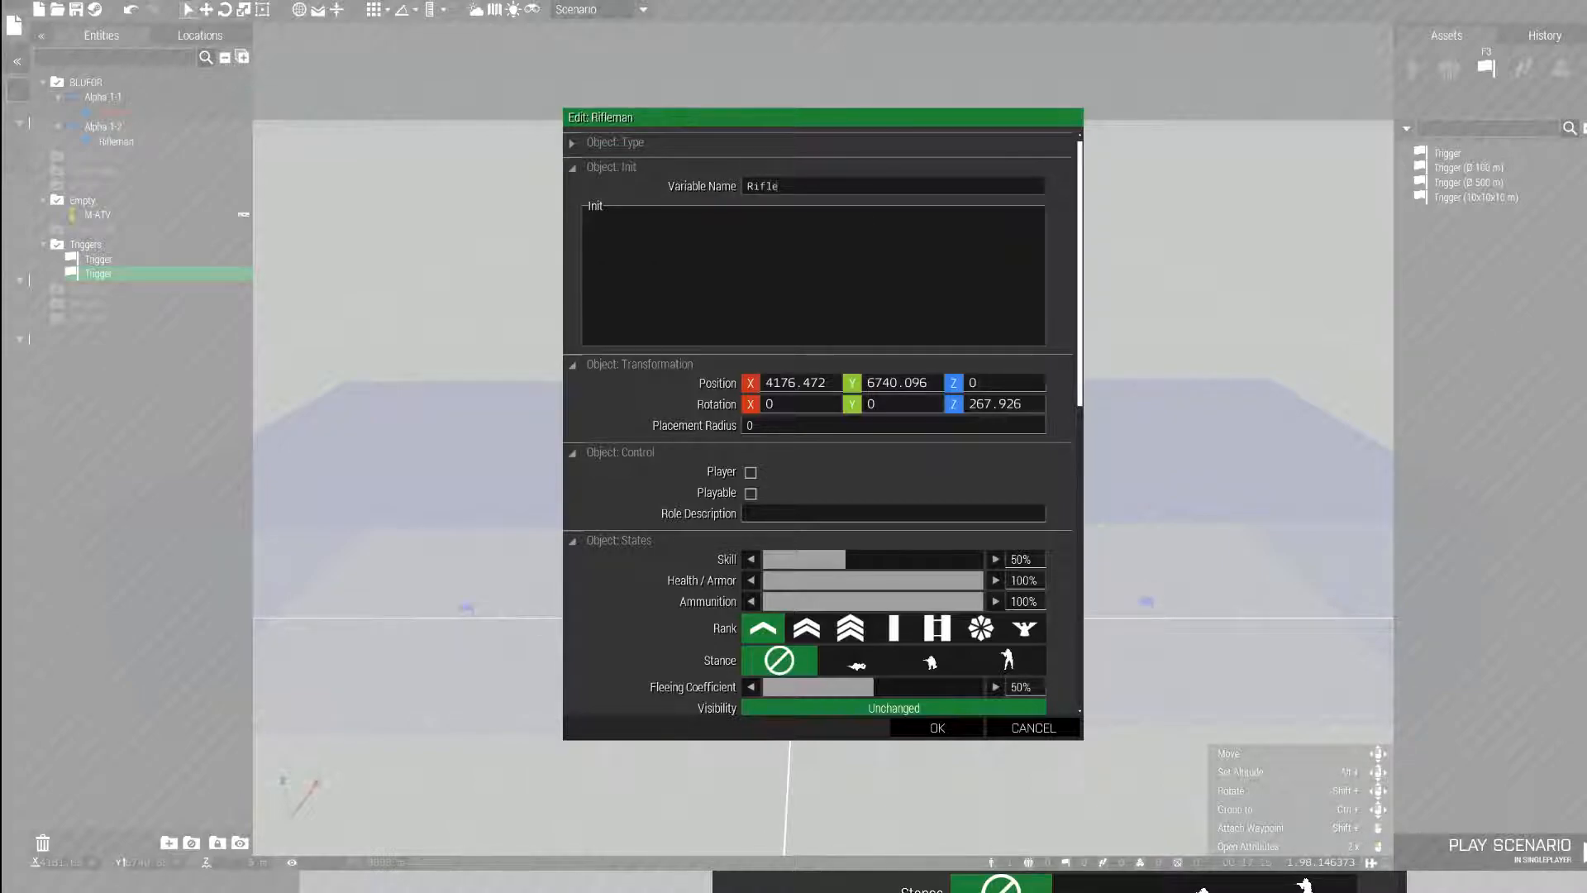
pyautogui.click(936, 728)
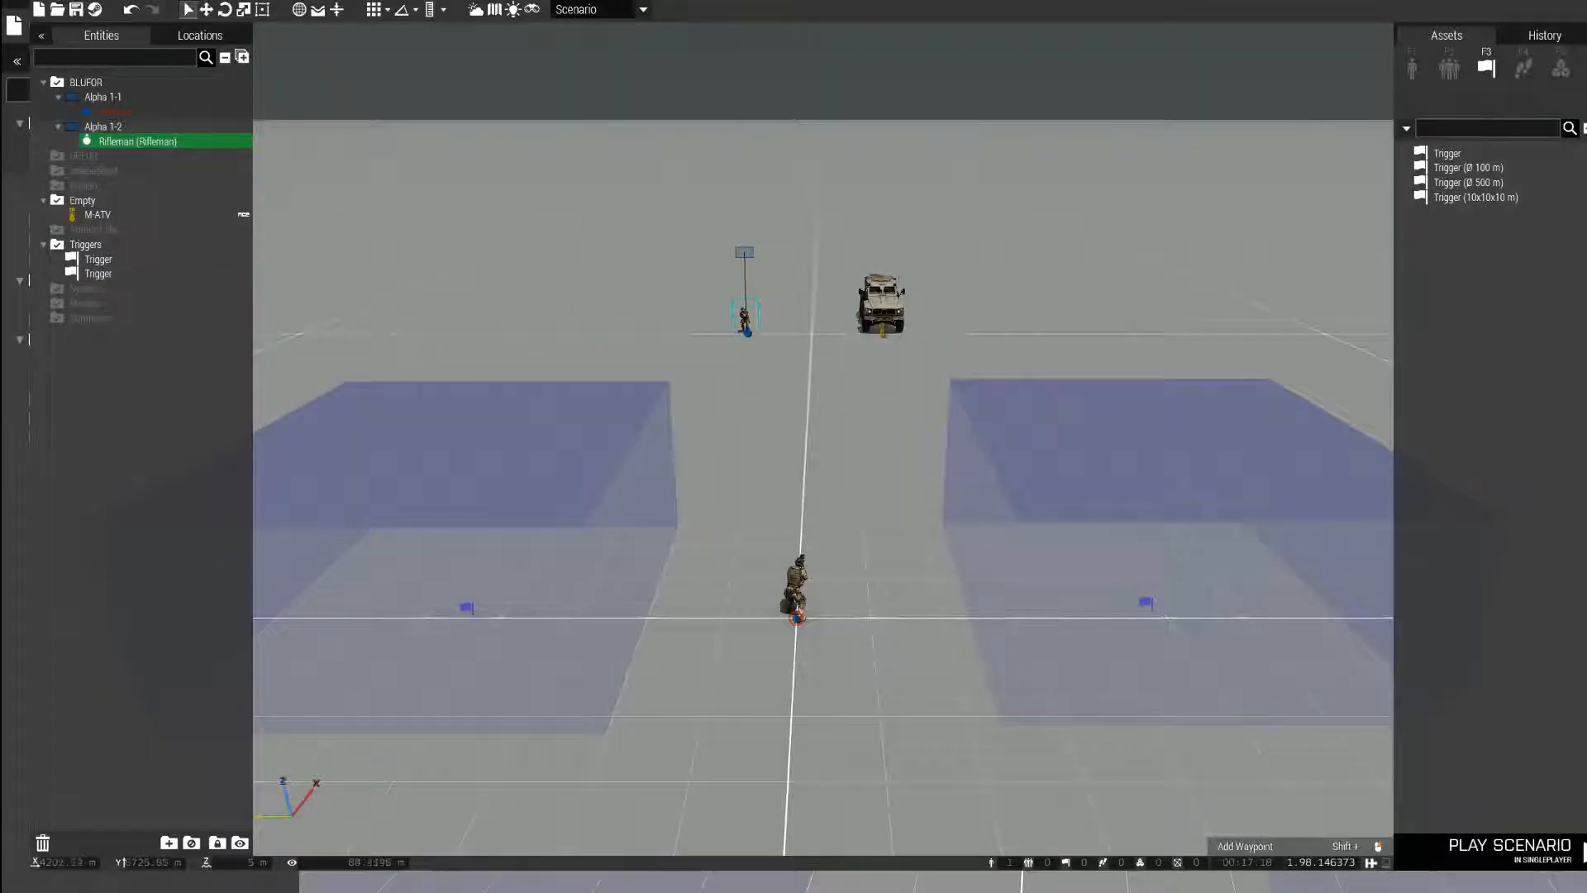
pyautogui.doubleClick(880, 300)
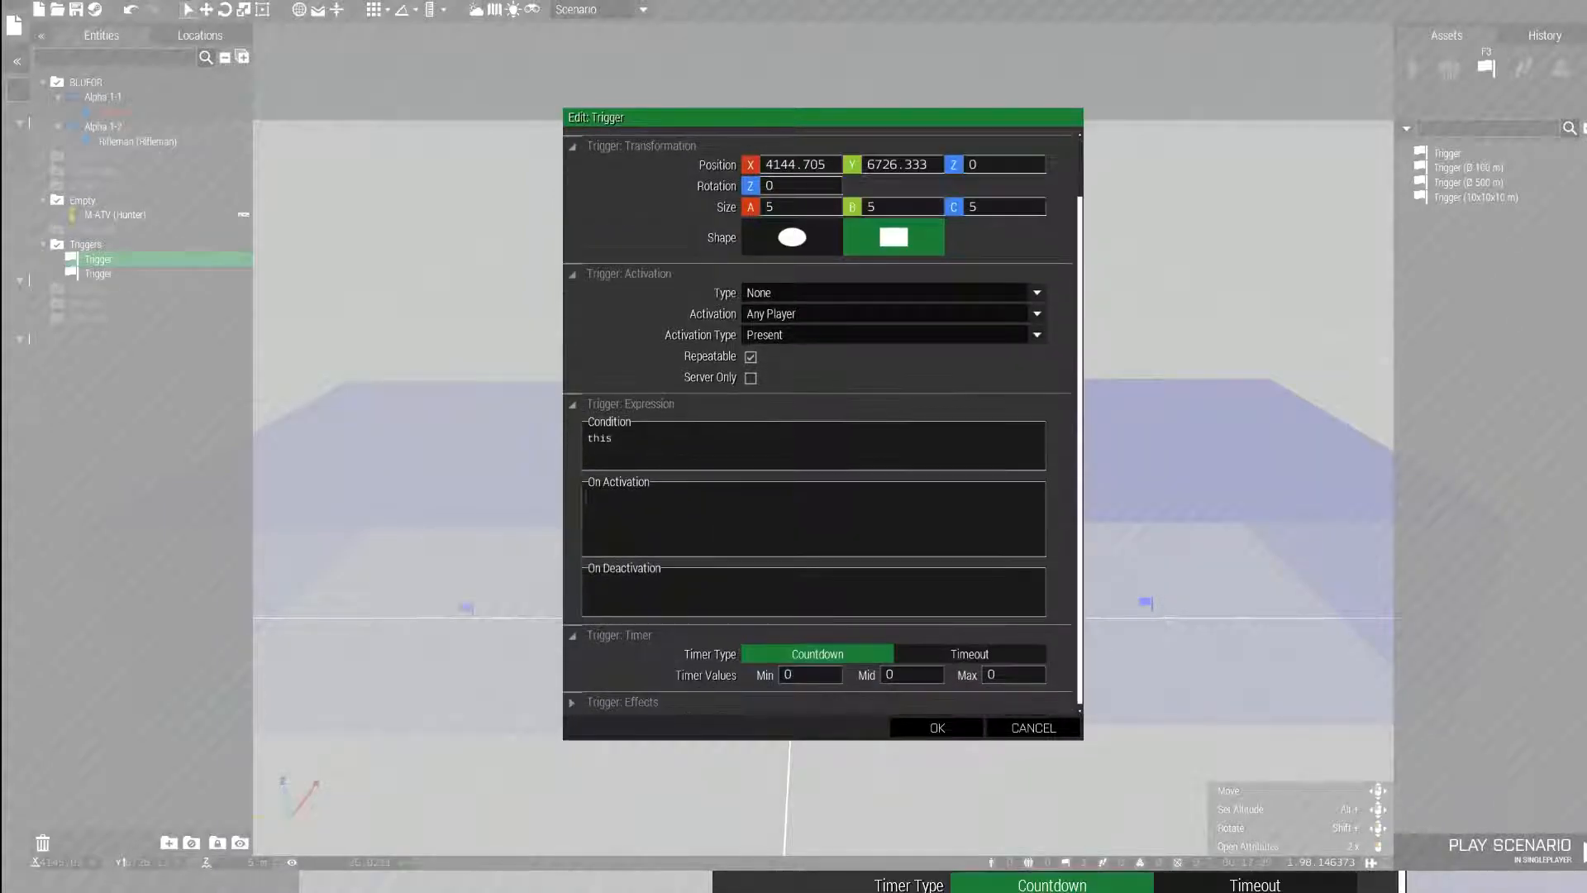
# Enter 'Hunter setVelocity [0, 0, 500];' in the first trigger's On Activation field.
pyautogui.write('Hunter setVel')
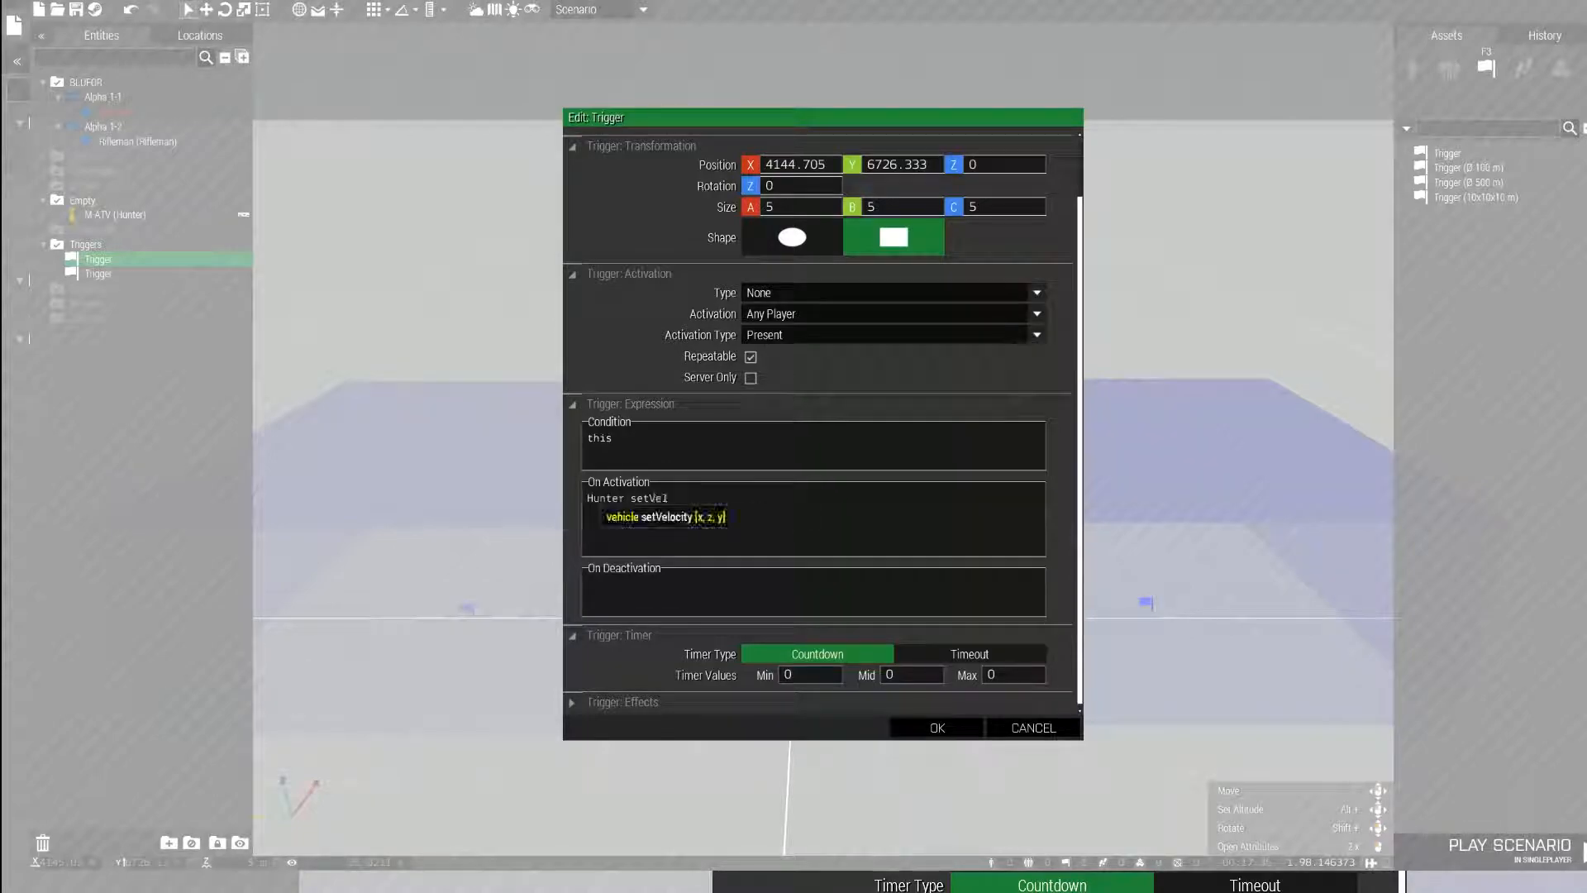
pyautogui.press('Tab')
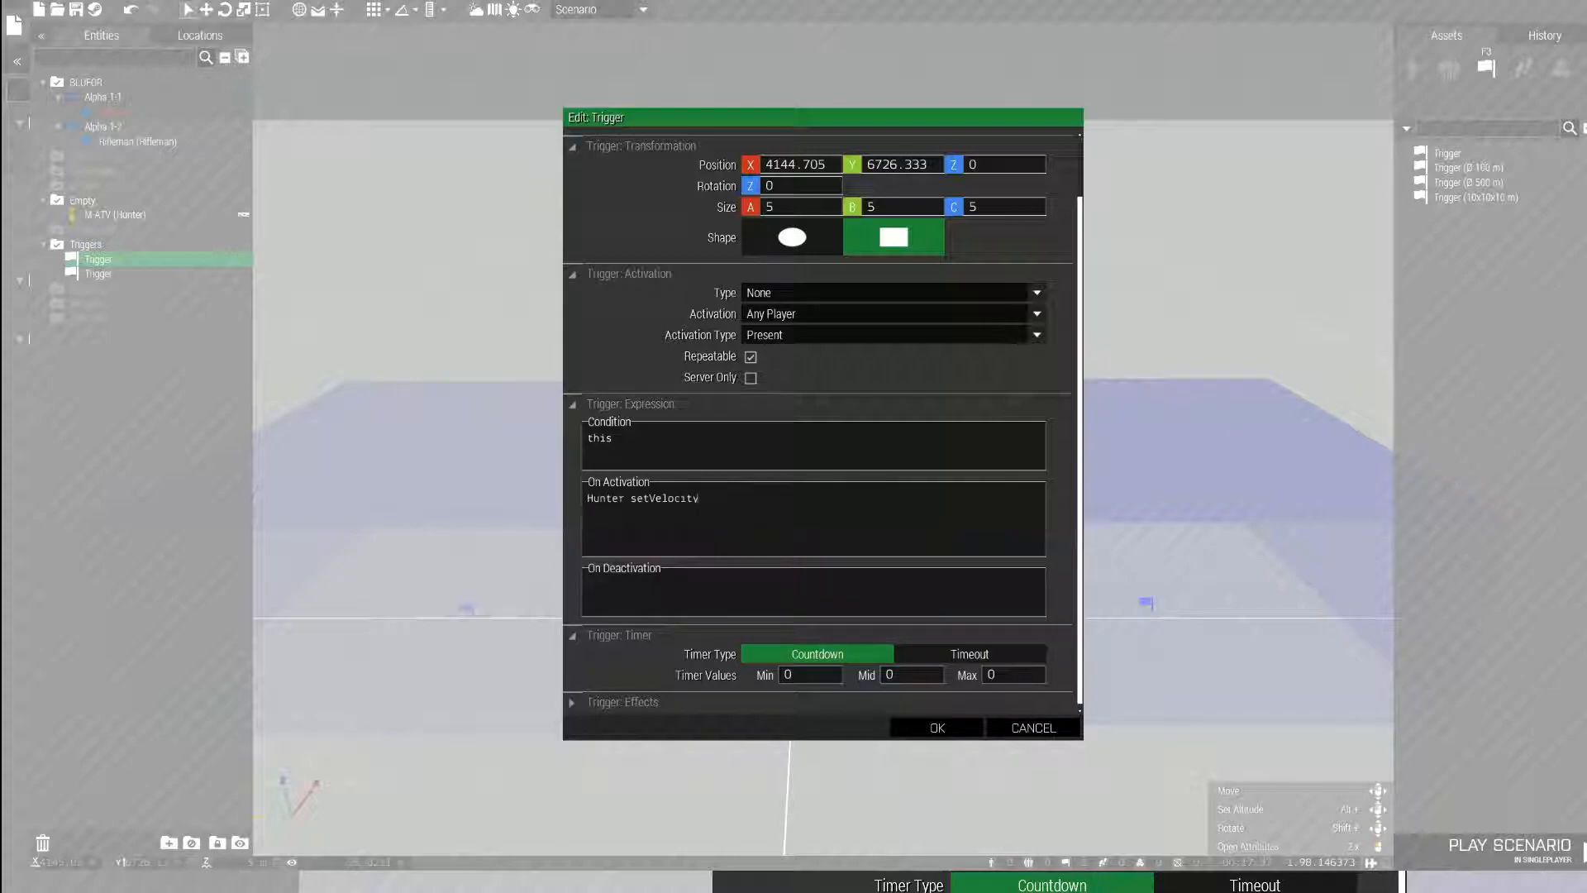
pyautogui.write('[')
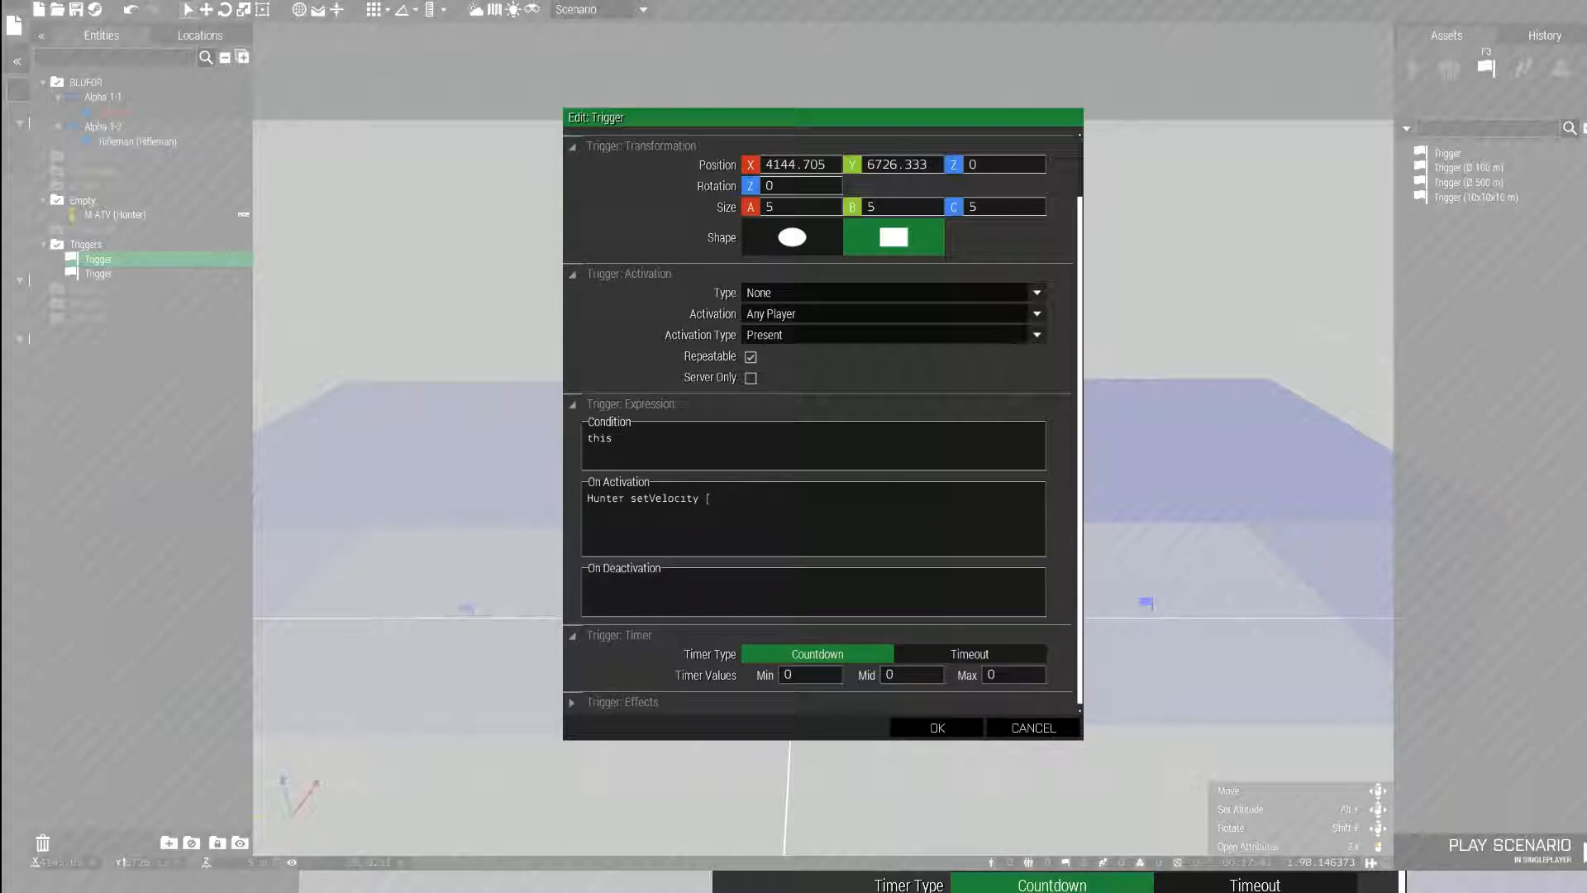
pyautogui.write('0')
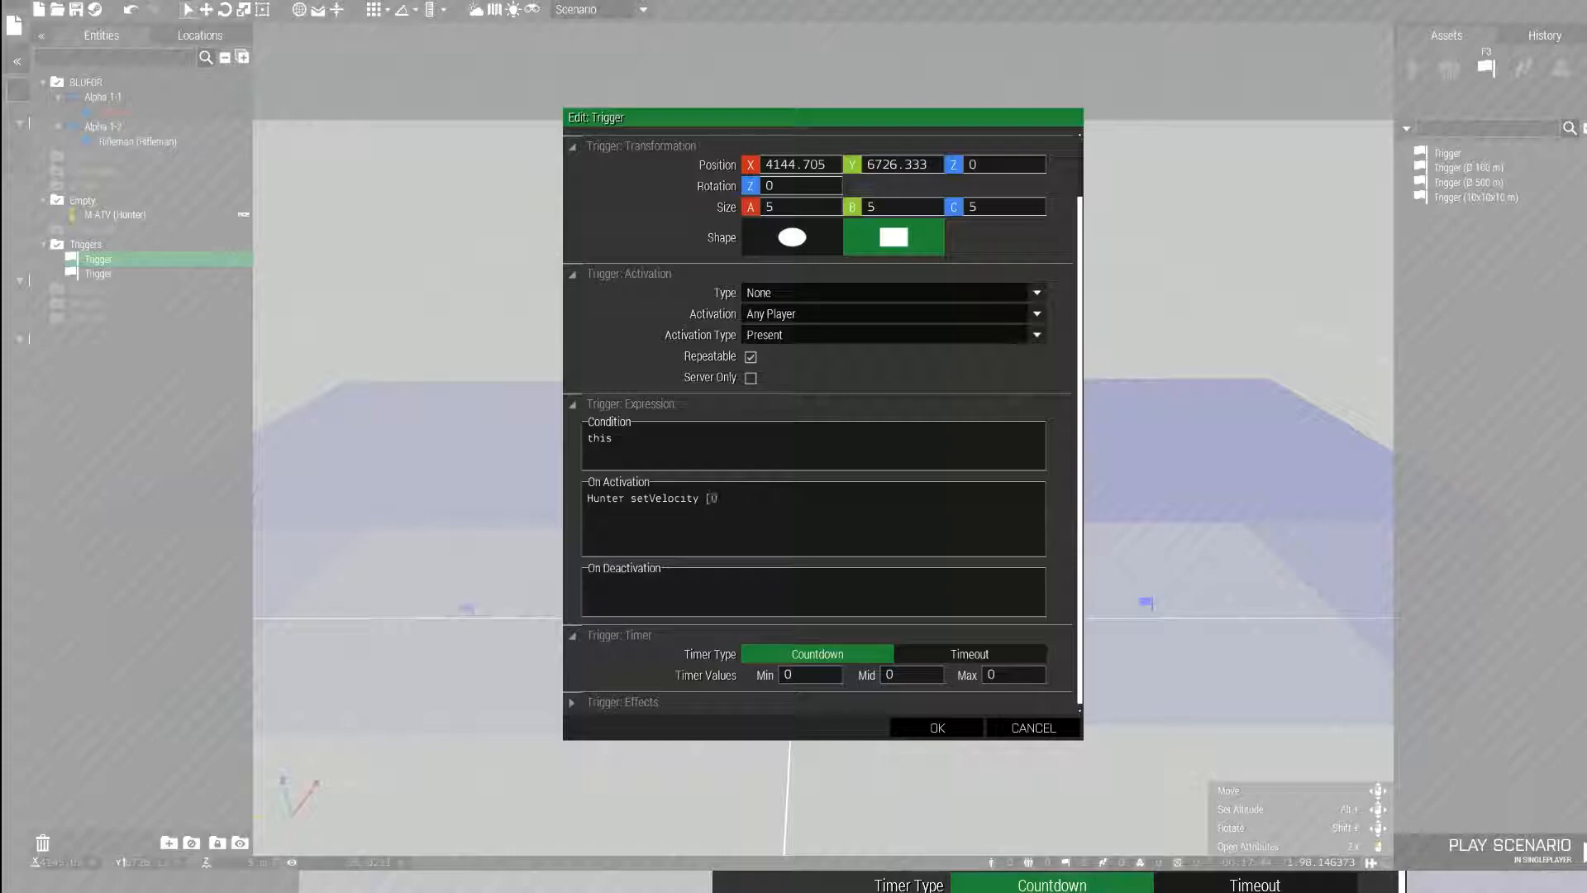
pyautogui.write('.')
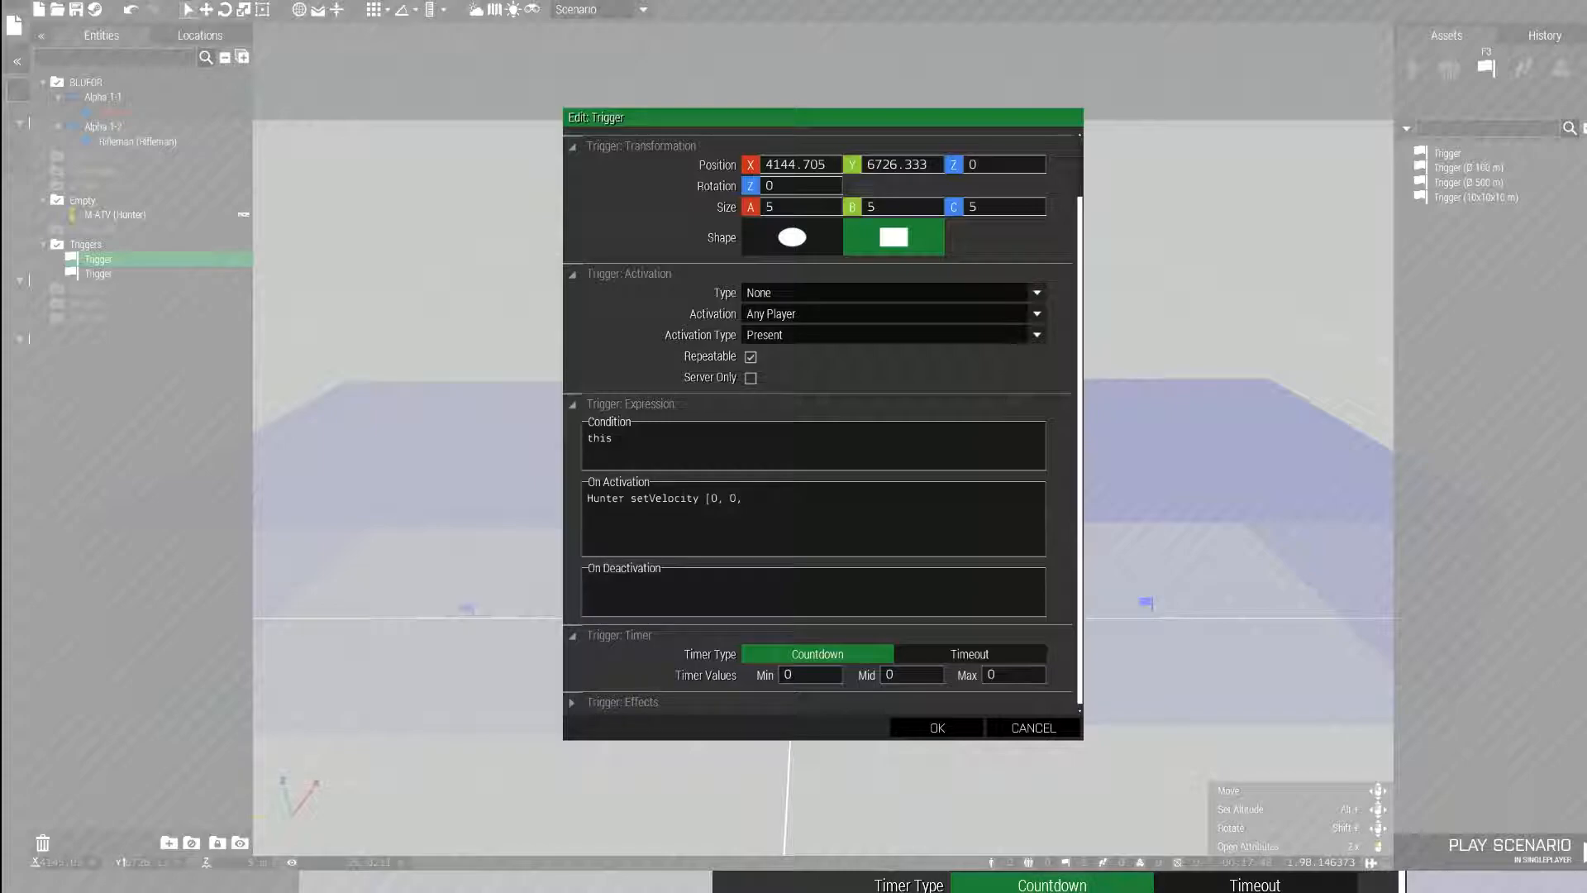
pyautogui.write('500];')
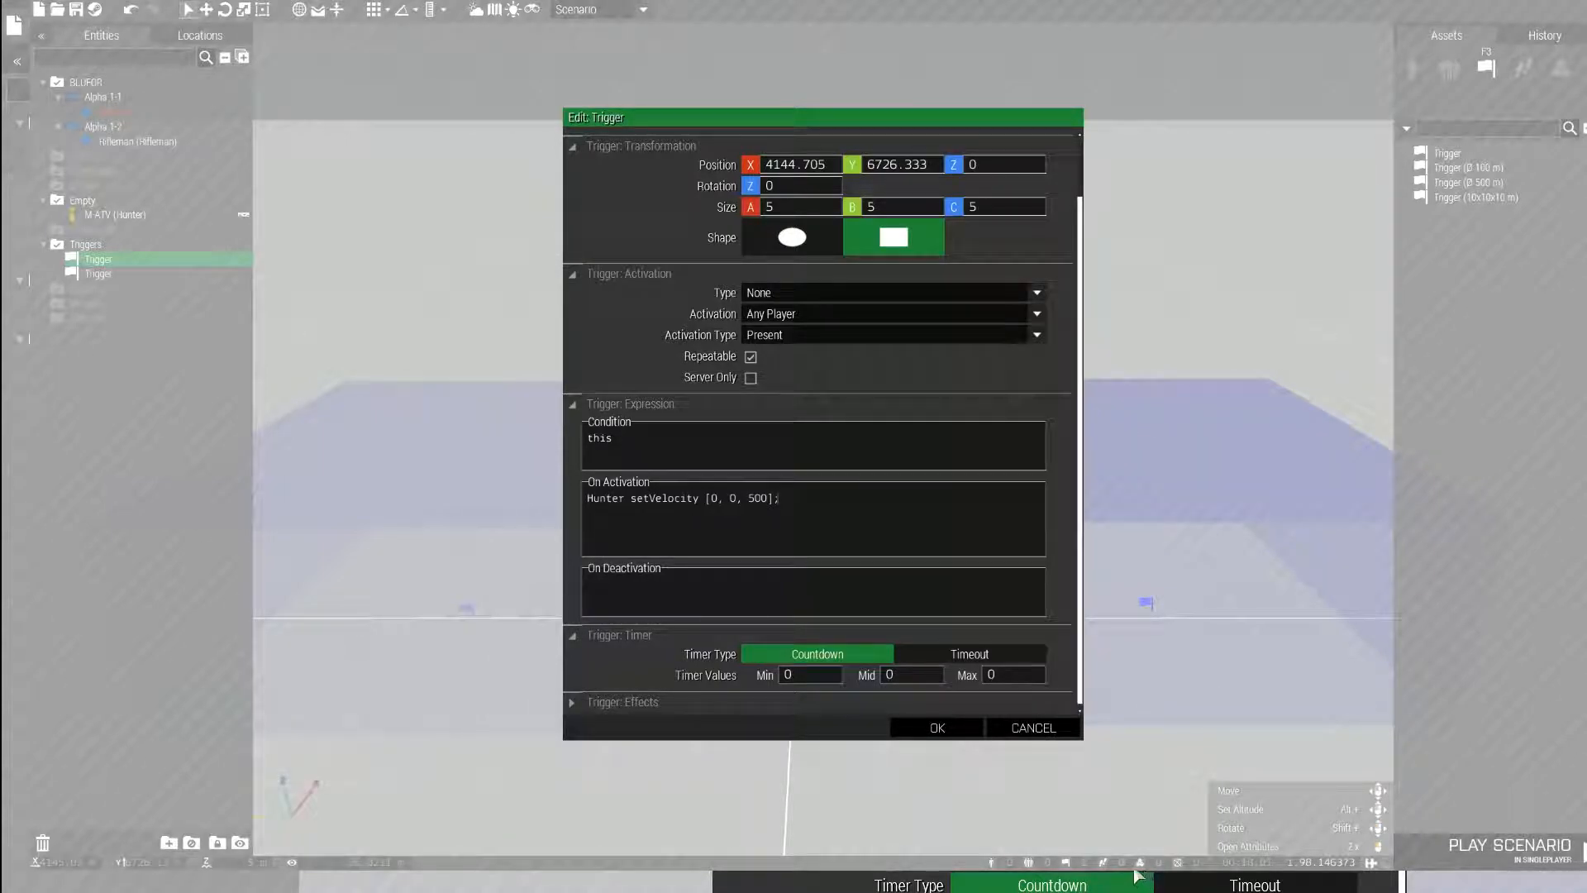
# Keep the trigger's Timer Type on Countdown and save its activation script.
pyautogui.click(967, 655)
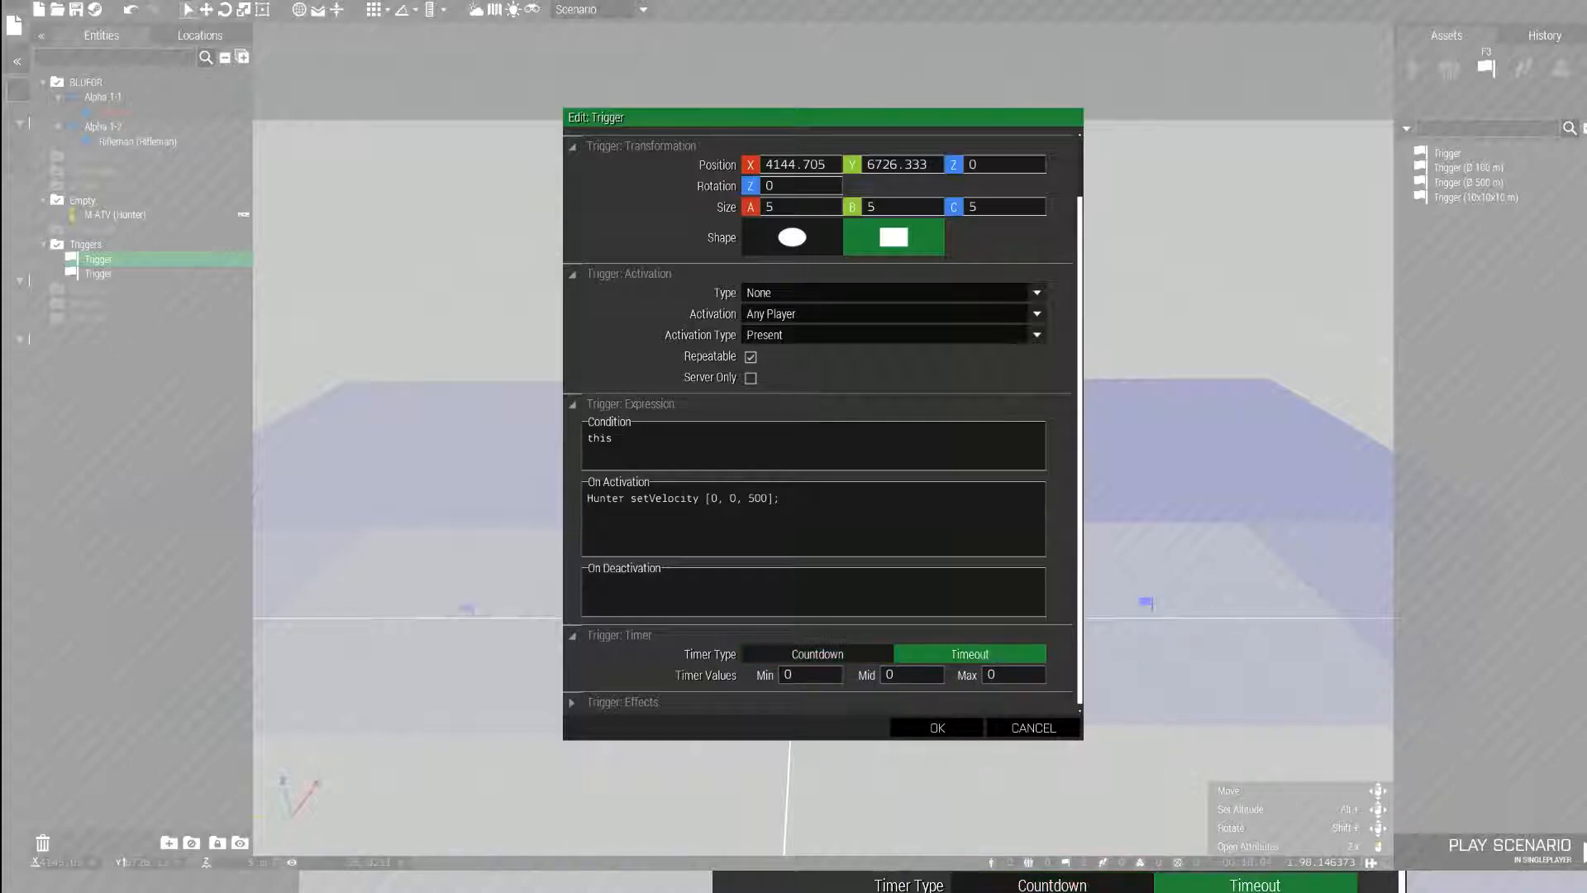
pyautogui.click(815, 654)
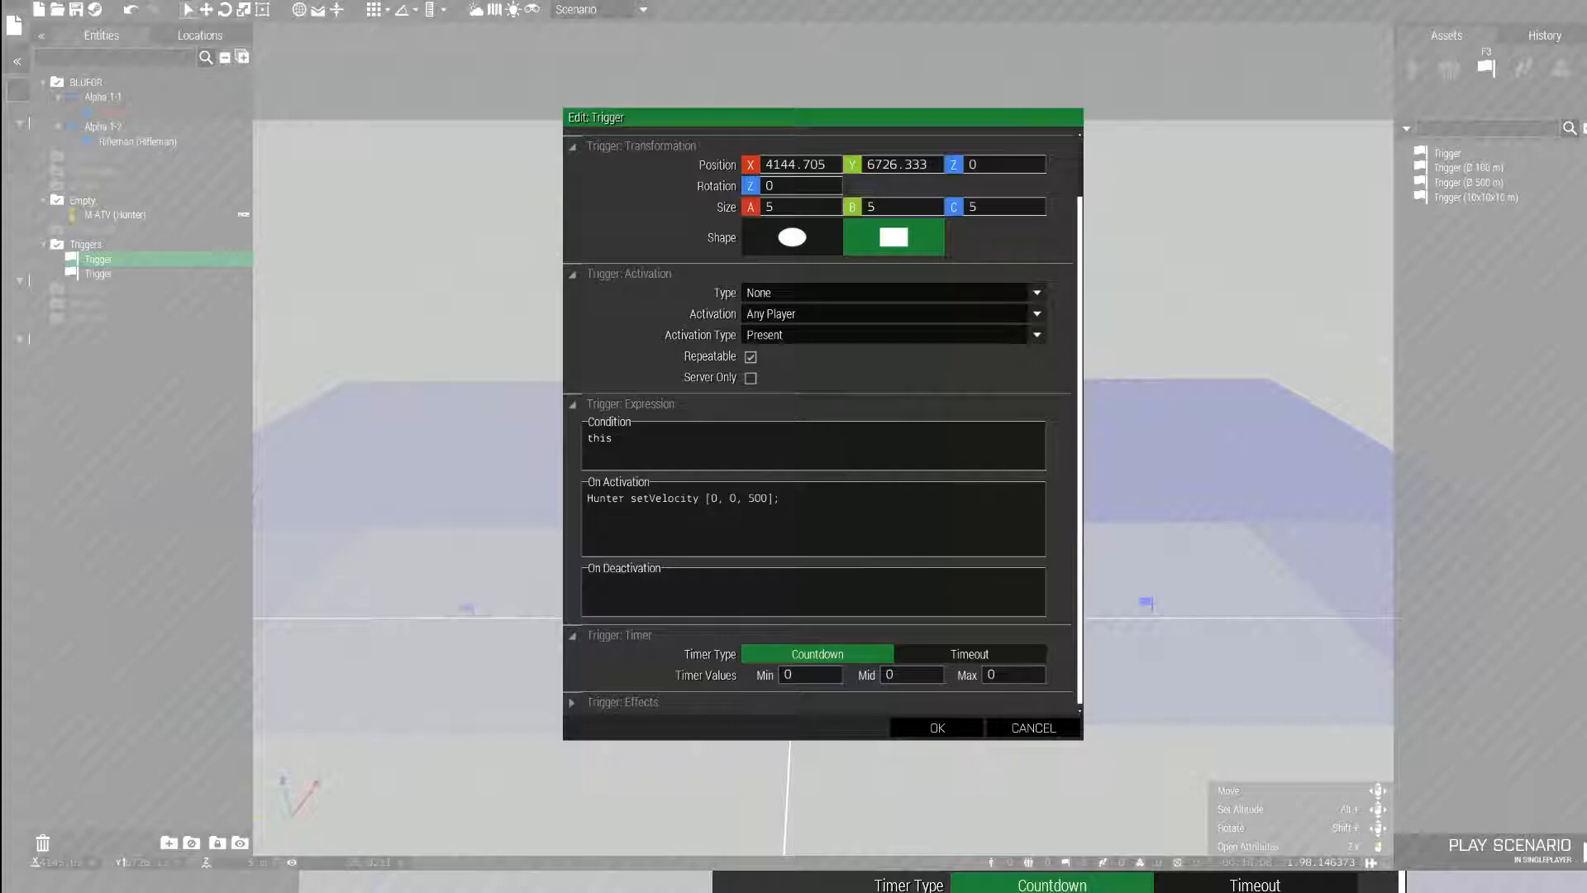
pyautogui.click(936, 727)
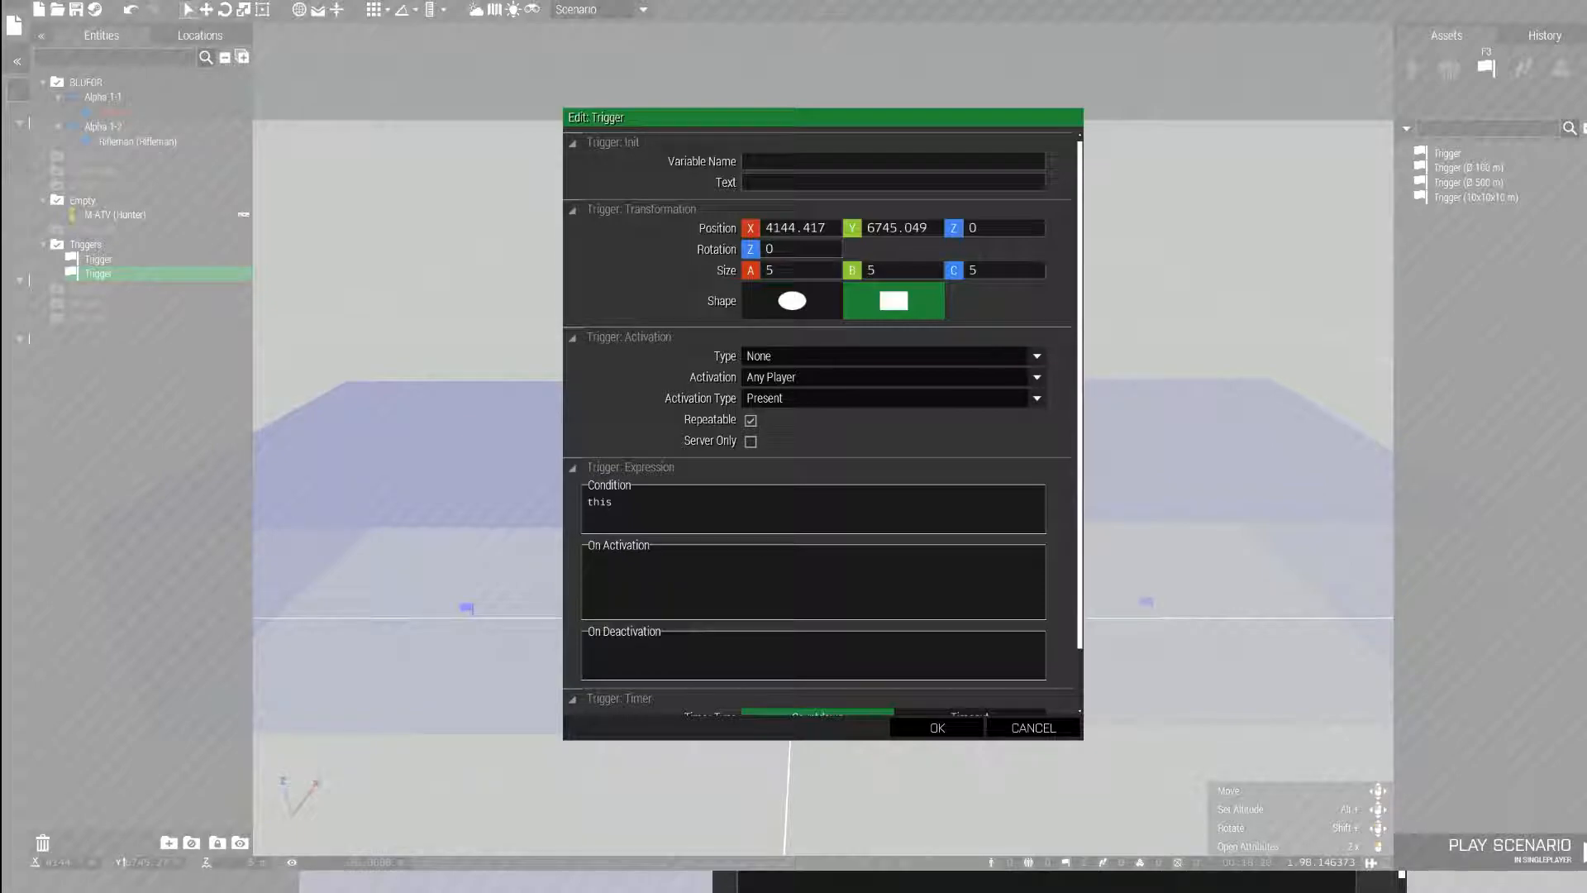
pyautogui.moveTo(810, 582)
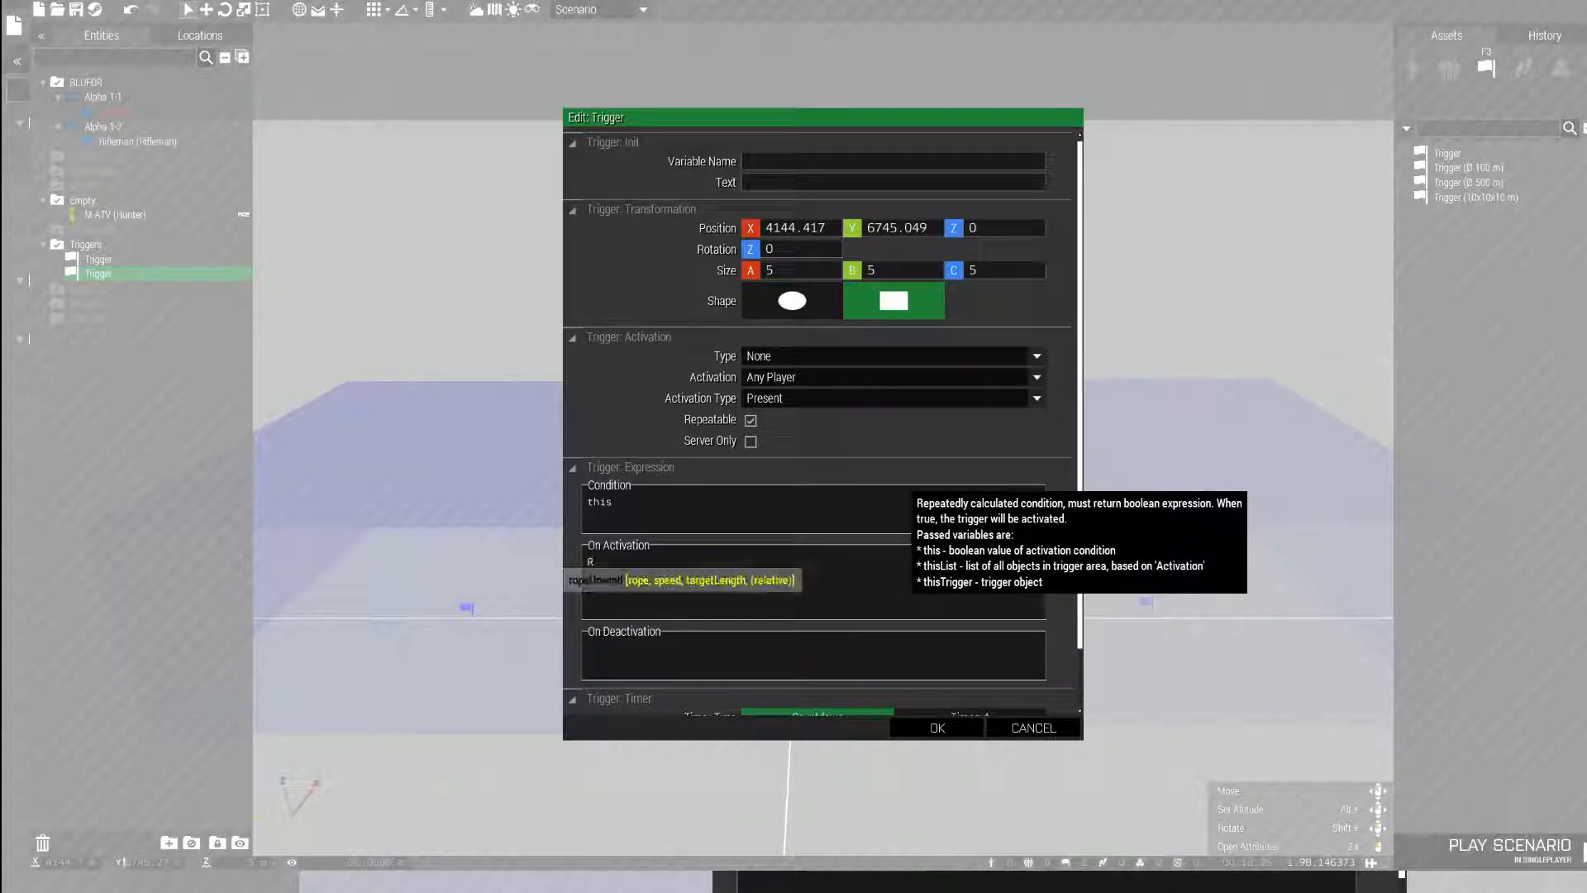
# Give the second trigger the On Activation script 'Rifleman setVelocity [40, 0, 0]' and save it.
pyautogui.write('Rifleman')
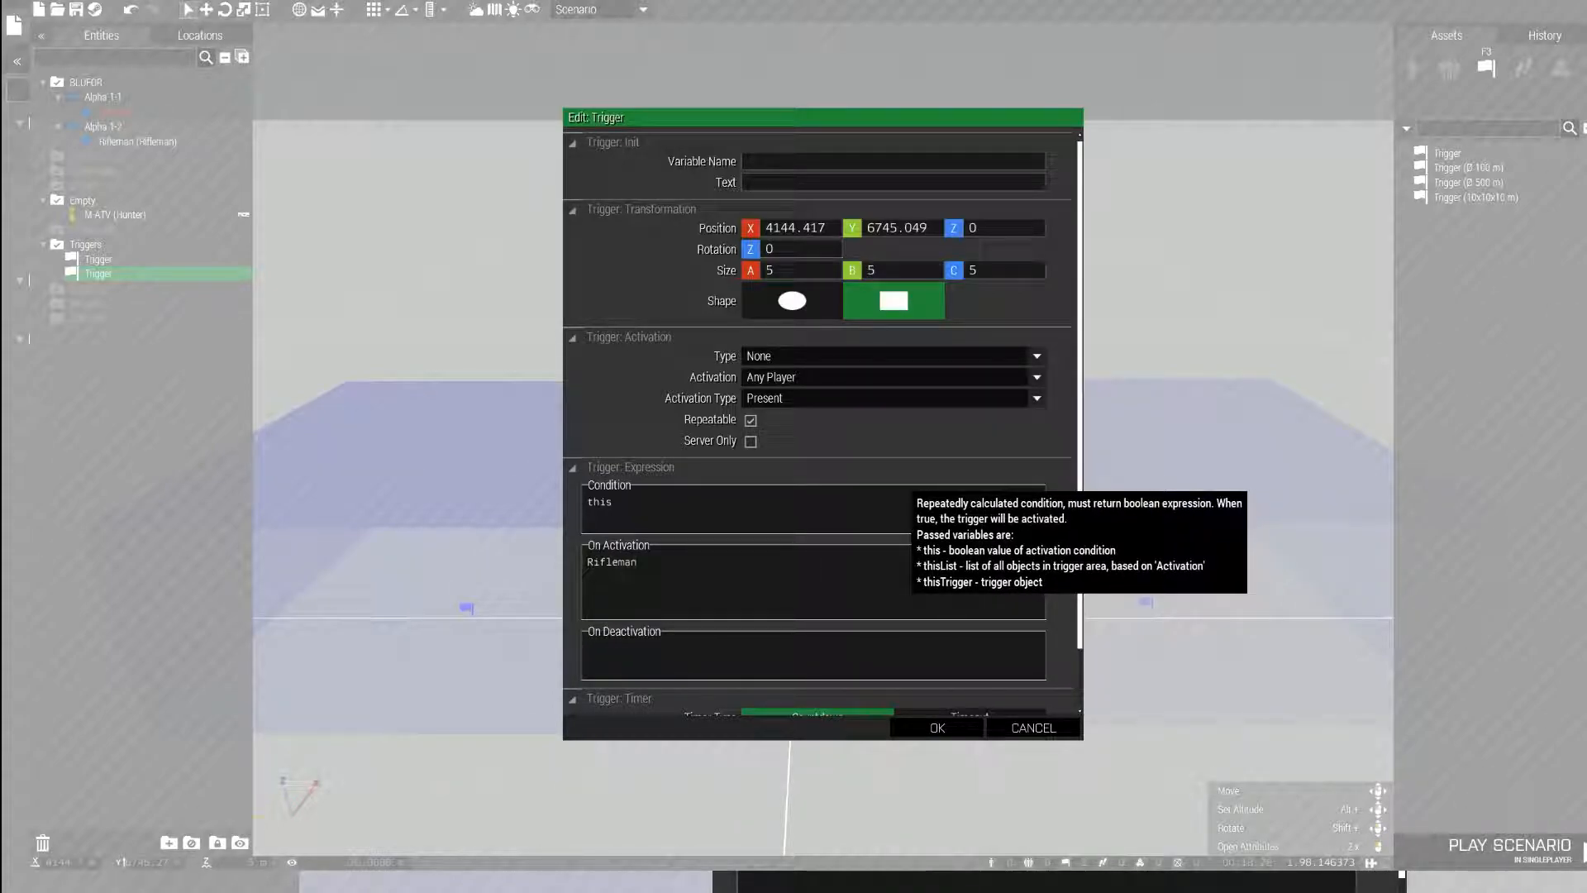
pyautogui.write('setVelocity')
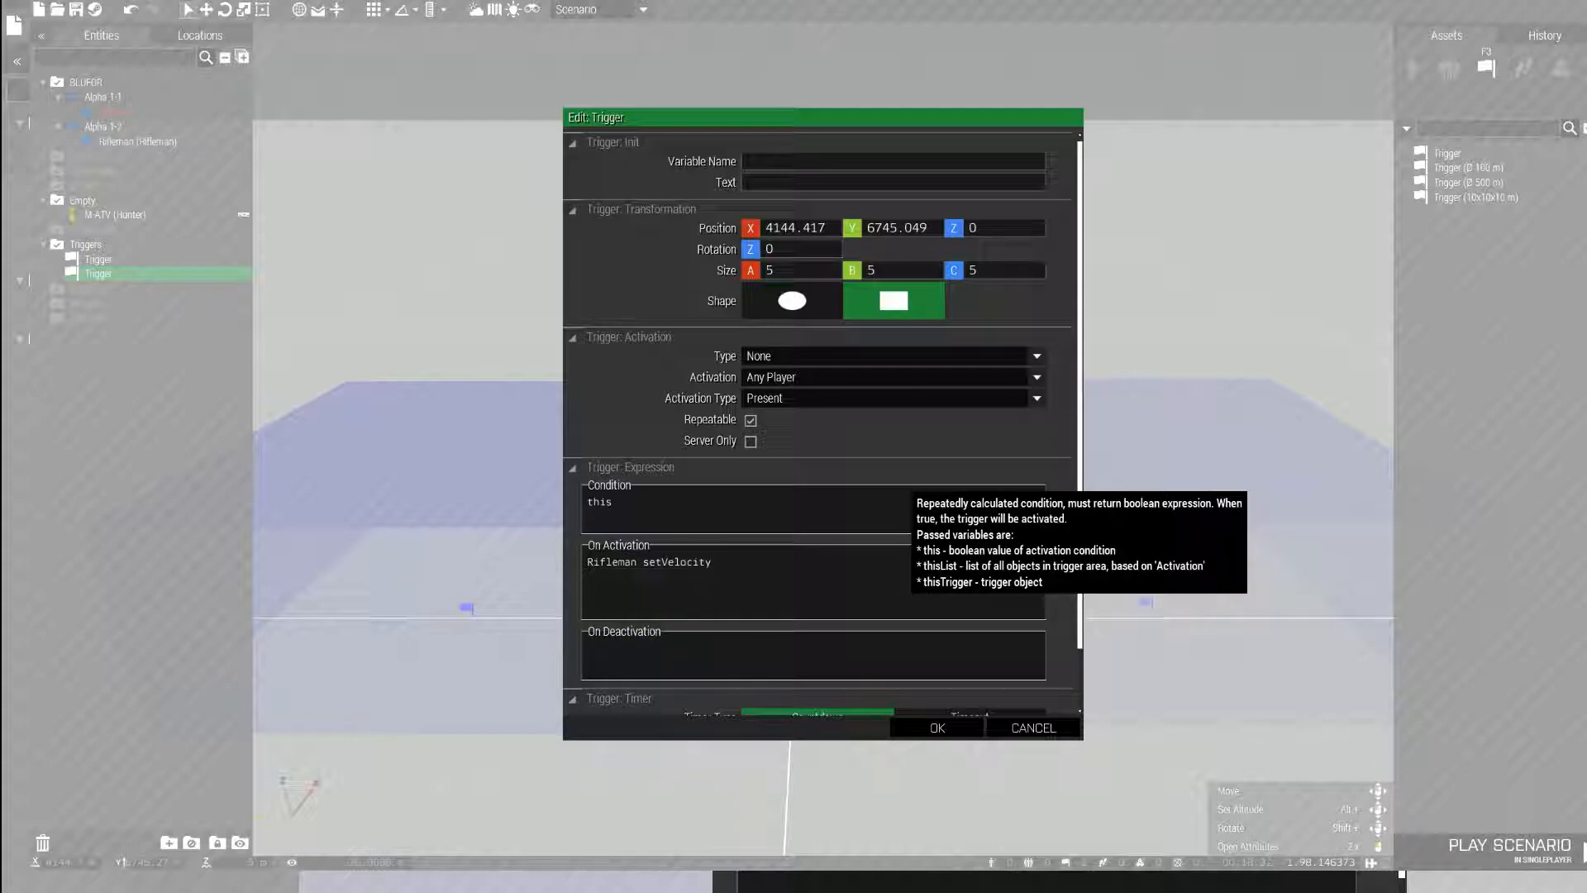
pyautogui.click(720, 563)
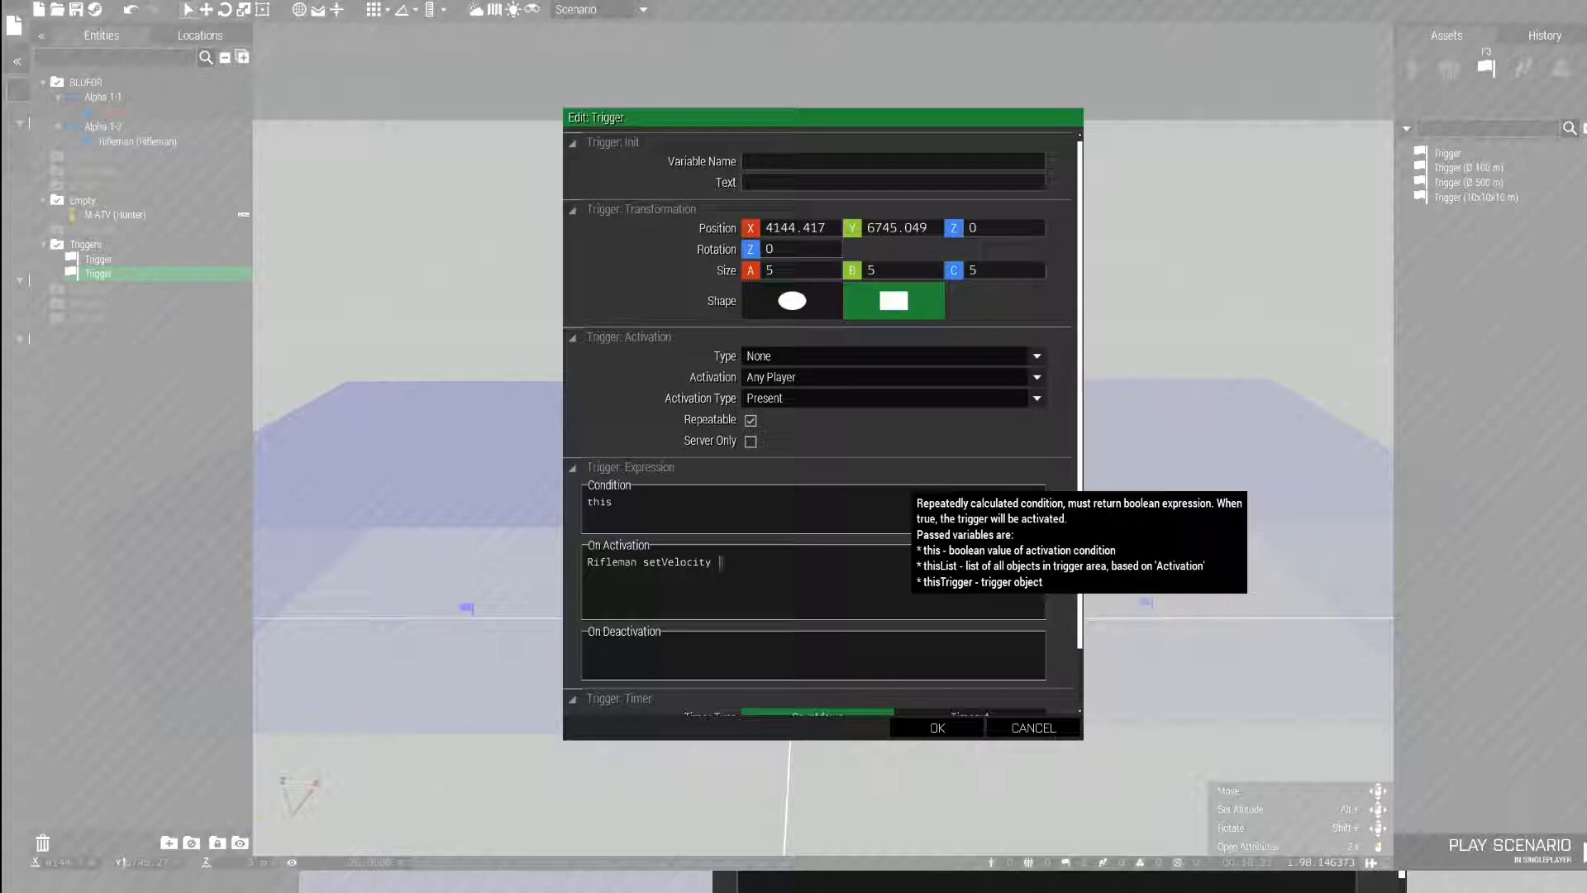
pyautogui.write('[')
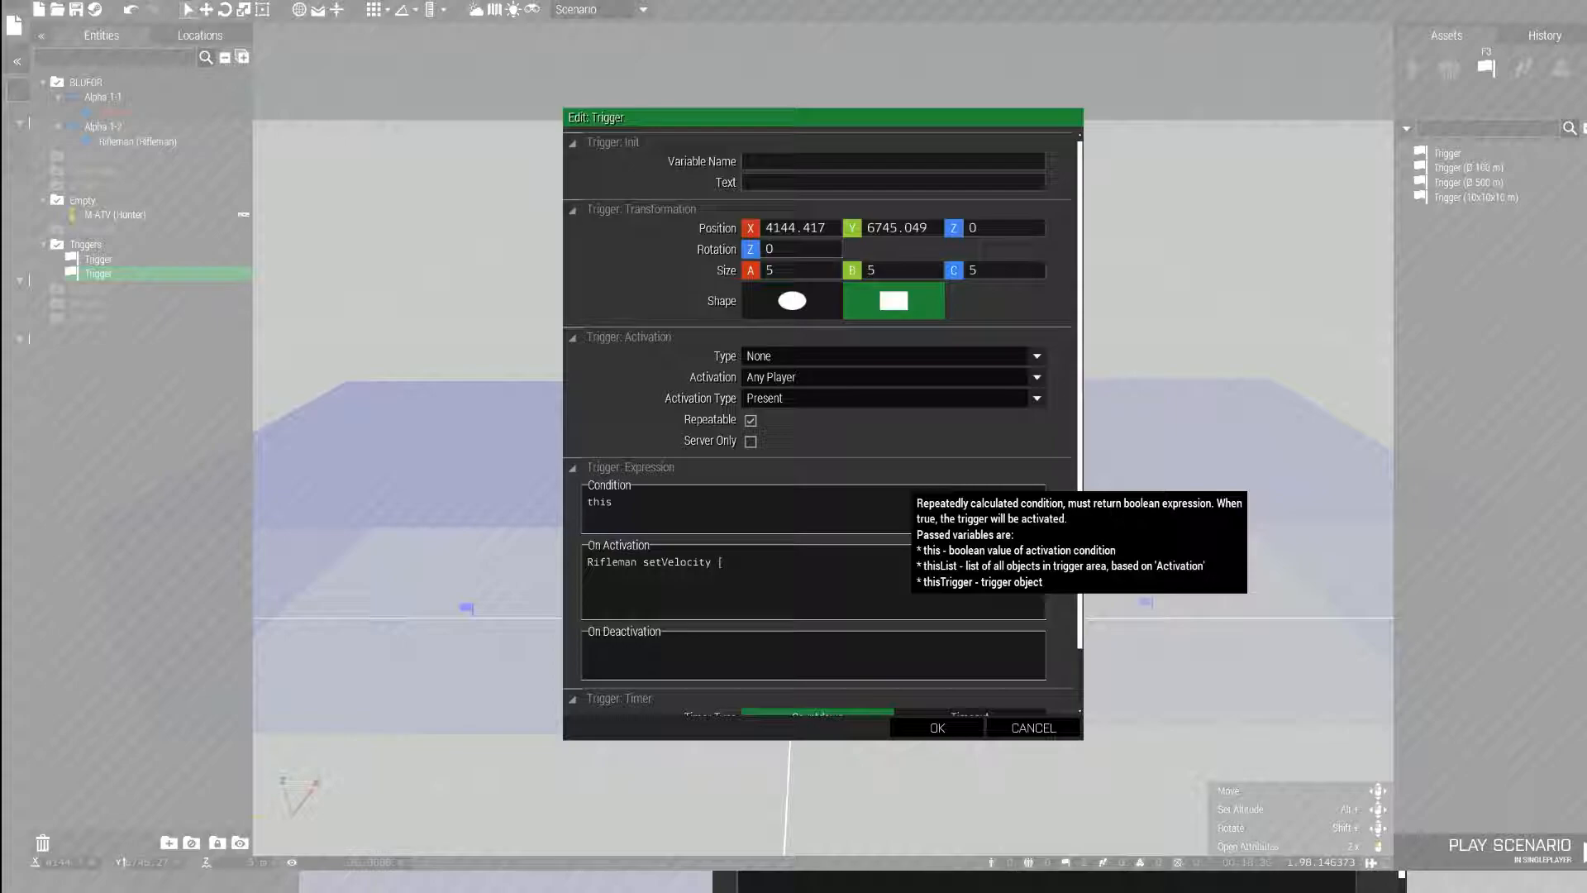
pyautogui.write('40')
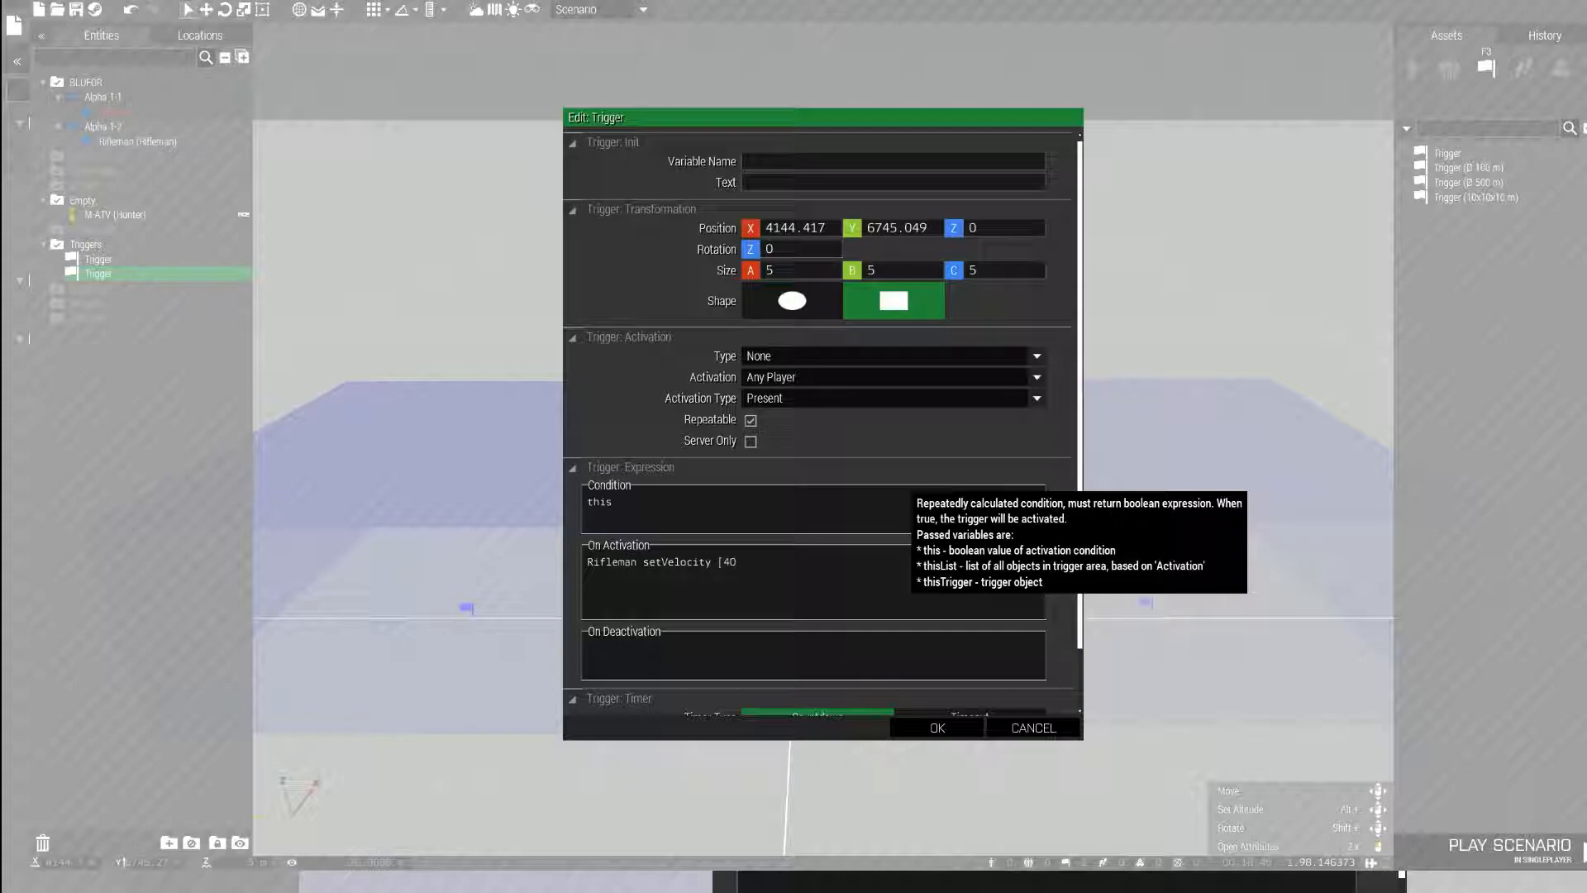
pyautogui.write(', 0, 0')
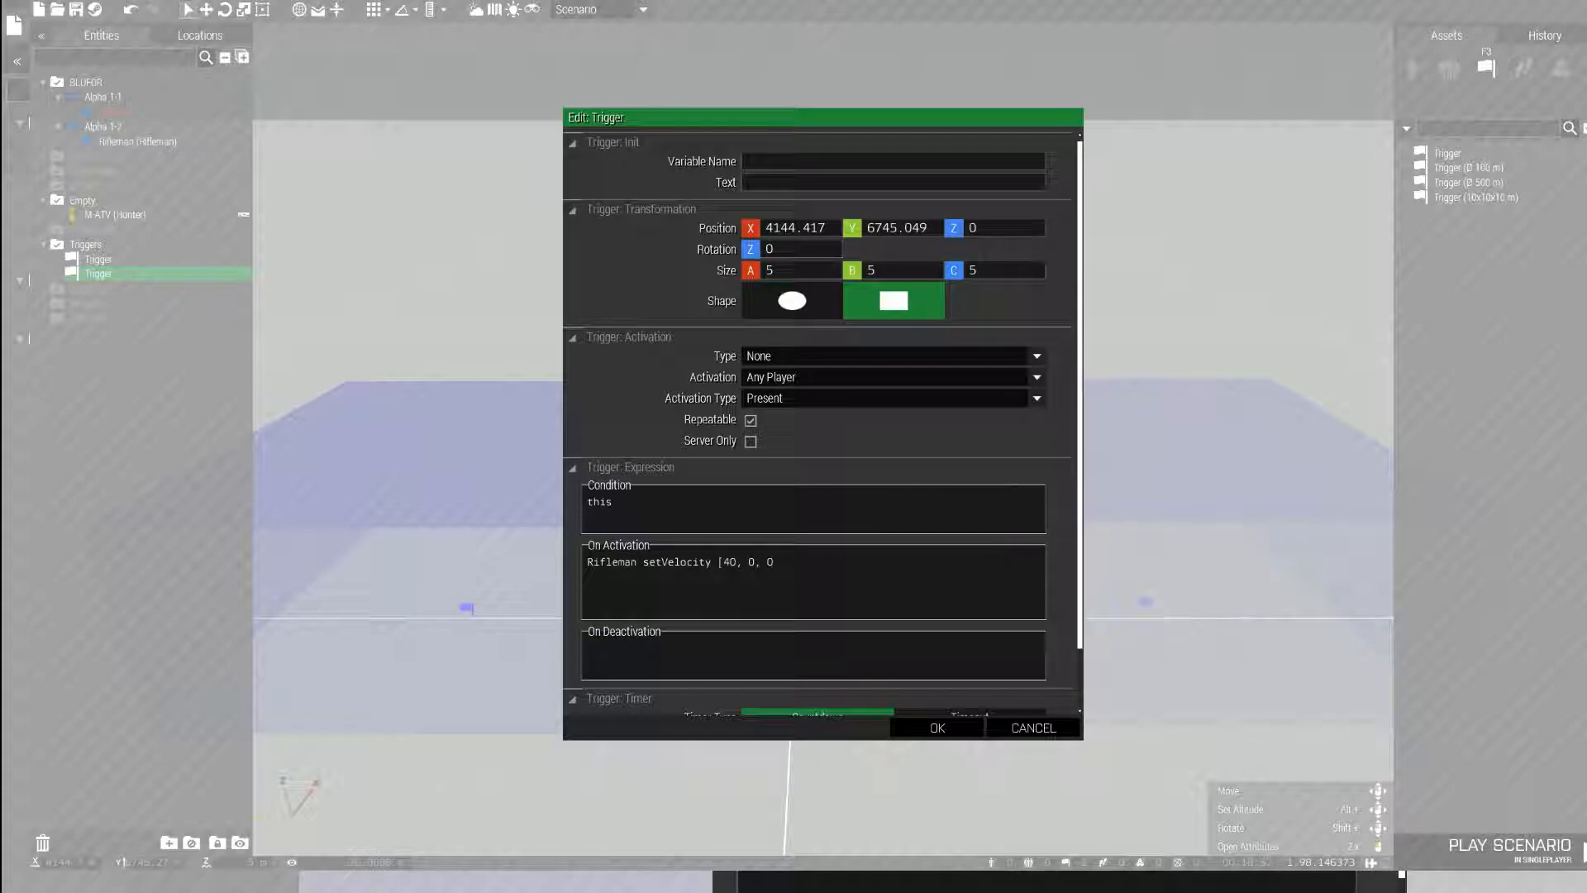
pyautogui.click(936, 727)
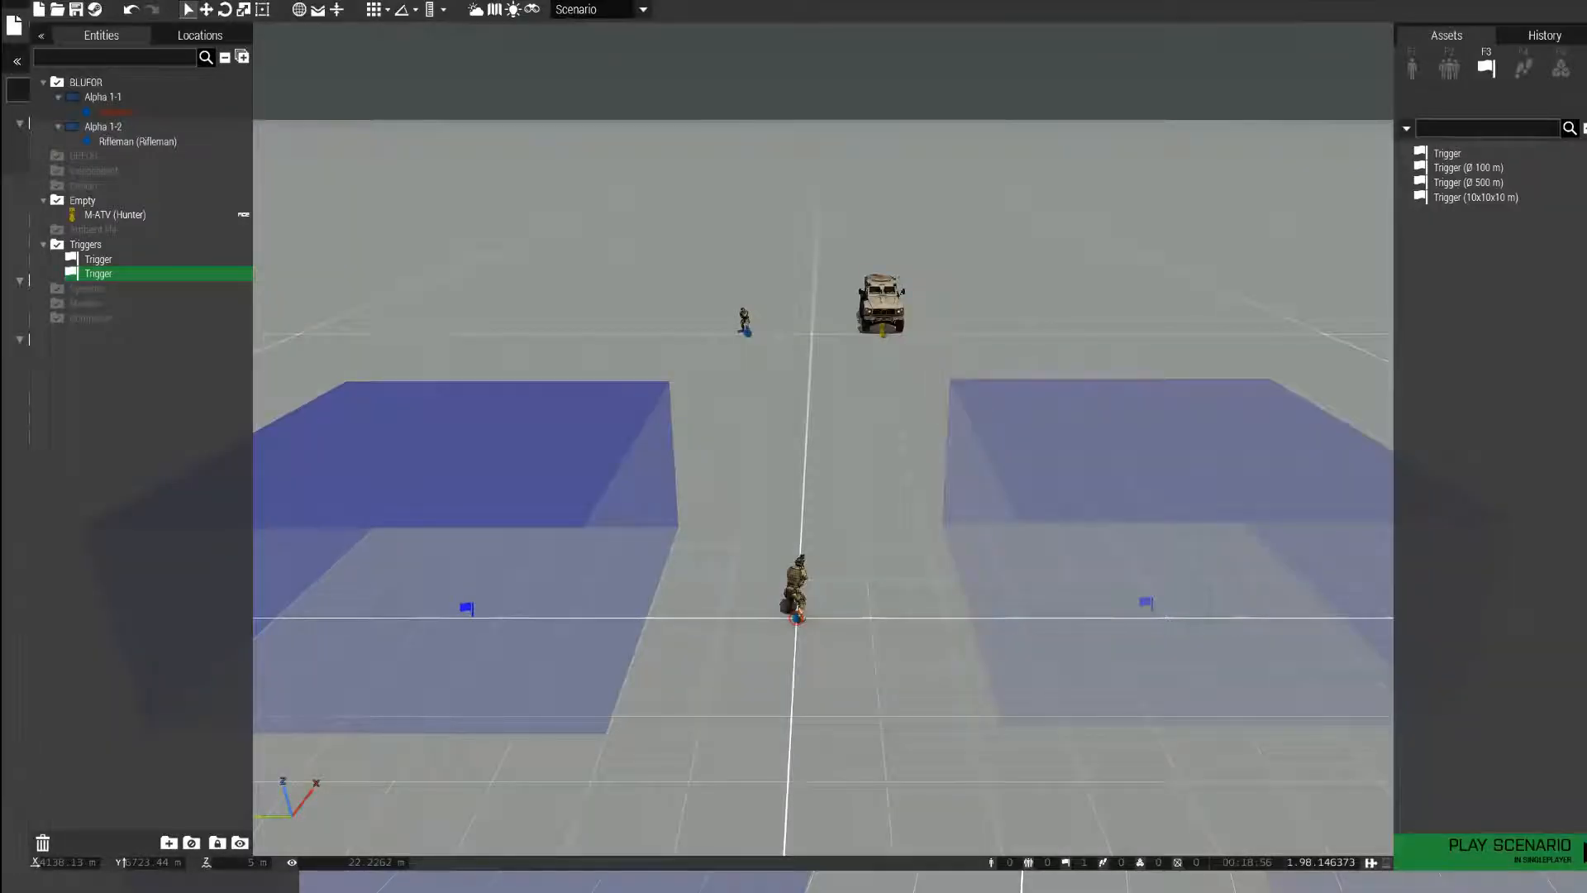
# Start a test play of the scenario.
pyautogui.click(1509, 845)
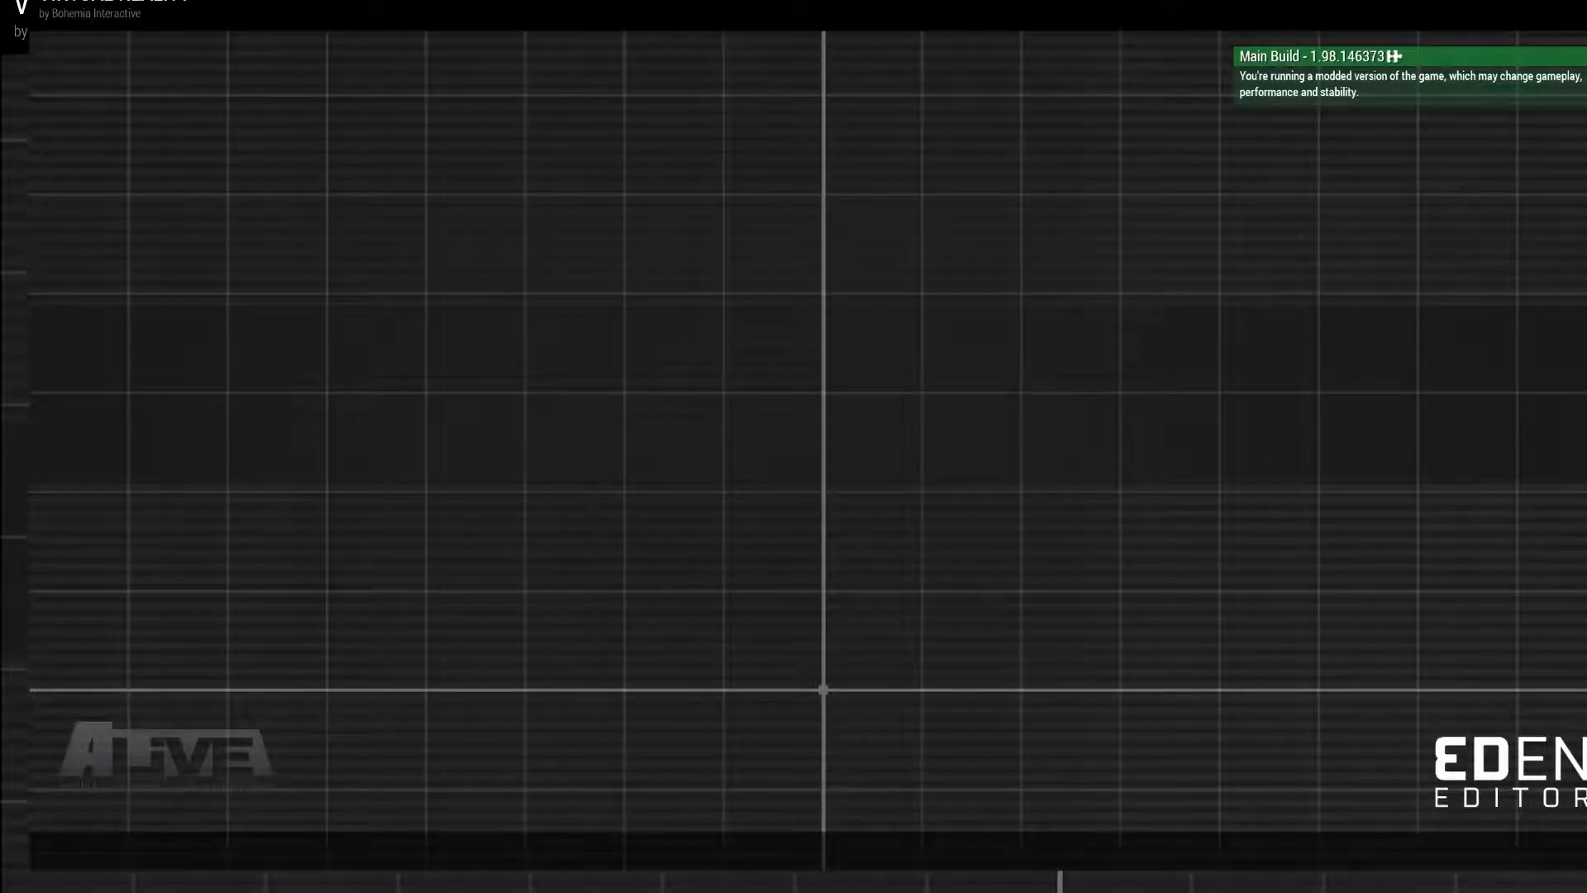